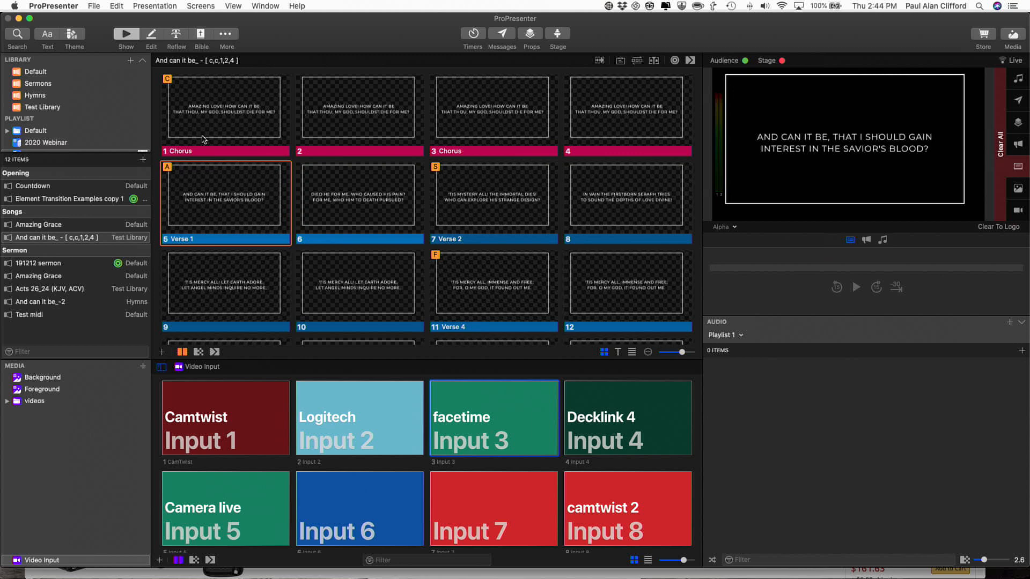
Step: Step through the "And can it be" verse slides so slide 8 goes live
{"action": "left_click", "coordinate": [361, 195]}
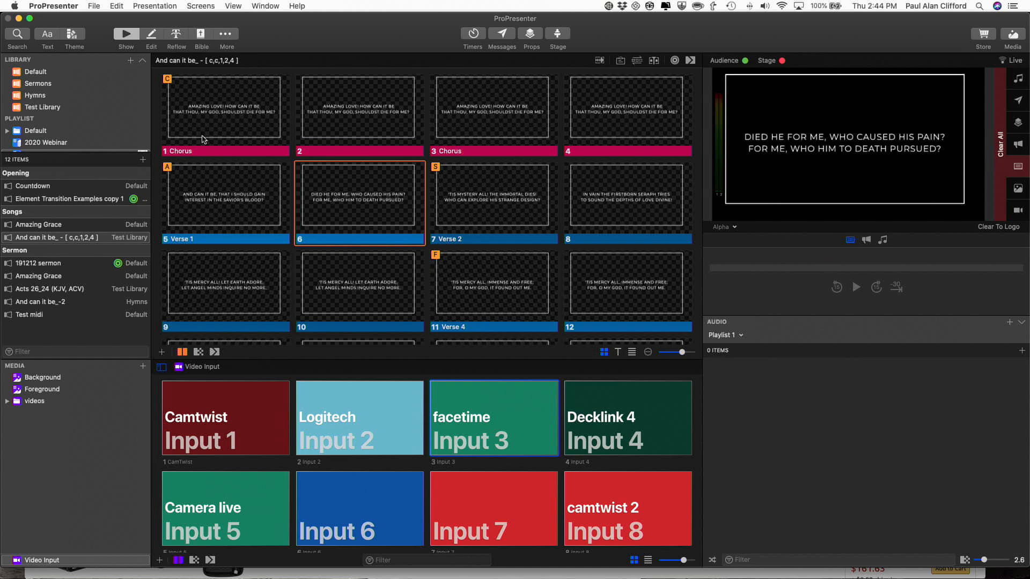
{"action": "left_click", "coordinate": [627, 198]}
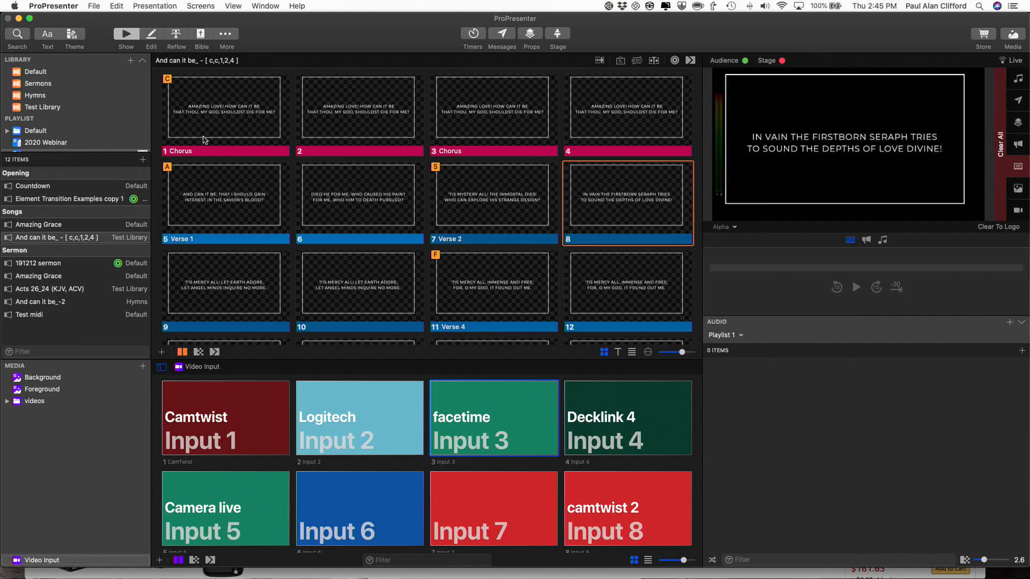
{"action": "mouse_move", "coordinate": [239, 86]}
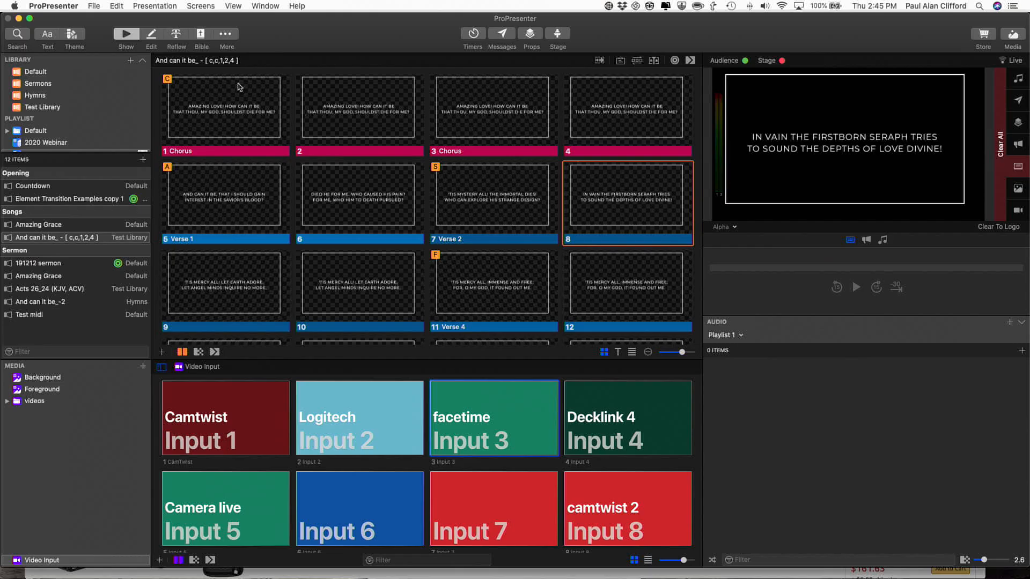
{"action": "mouse_move", "coordinate": [297, 36]}
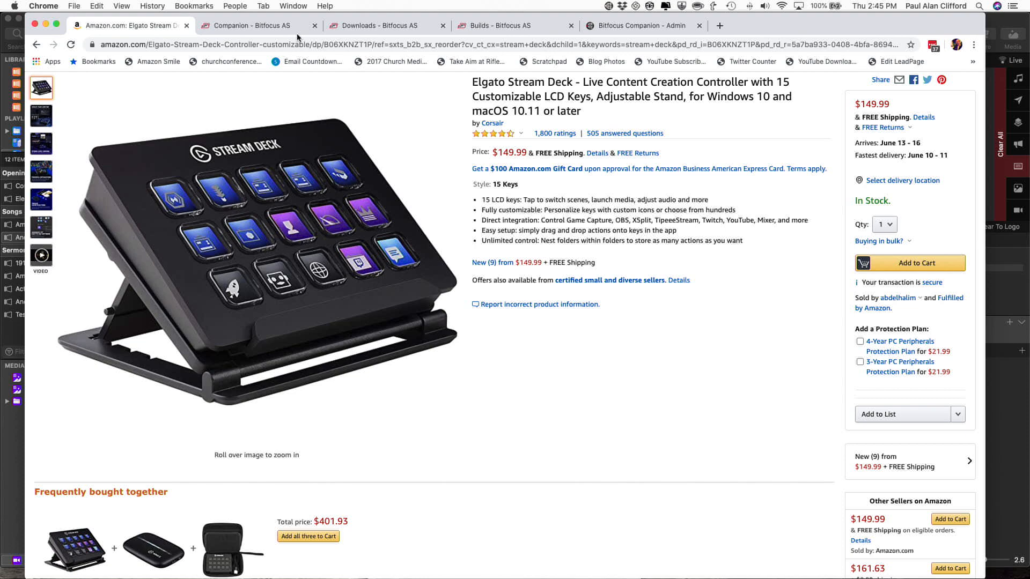
{"action": "mouse_move", "coordinate": [321, 458]}
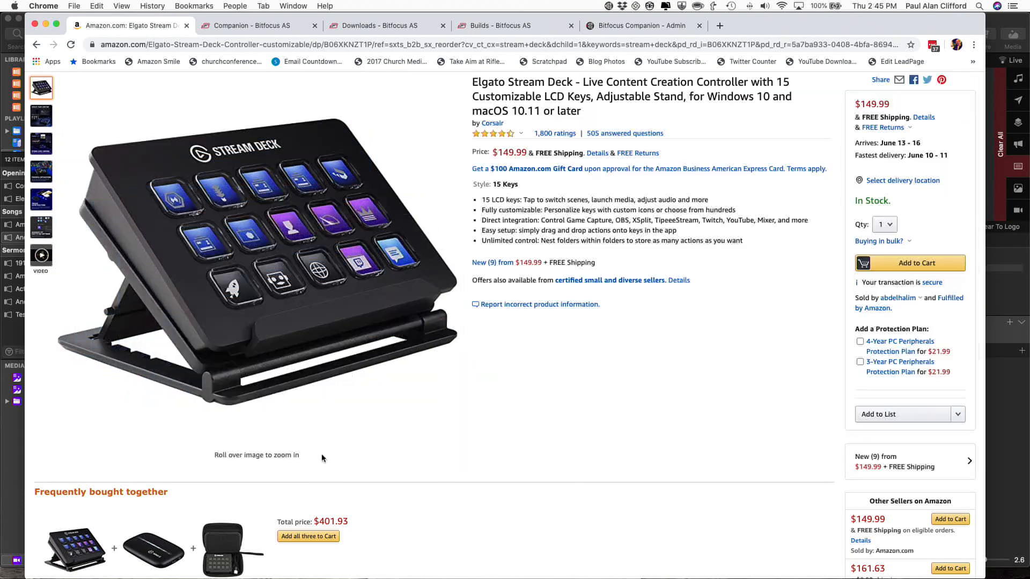
{"action": "mouse_move", "coordinate": [652, 366]}
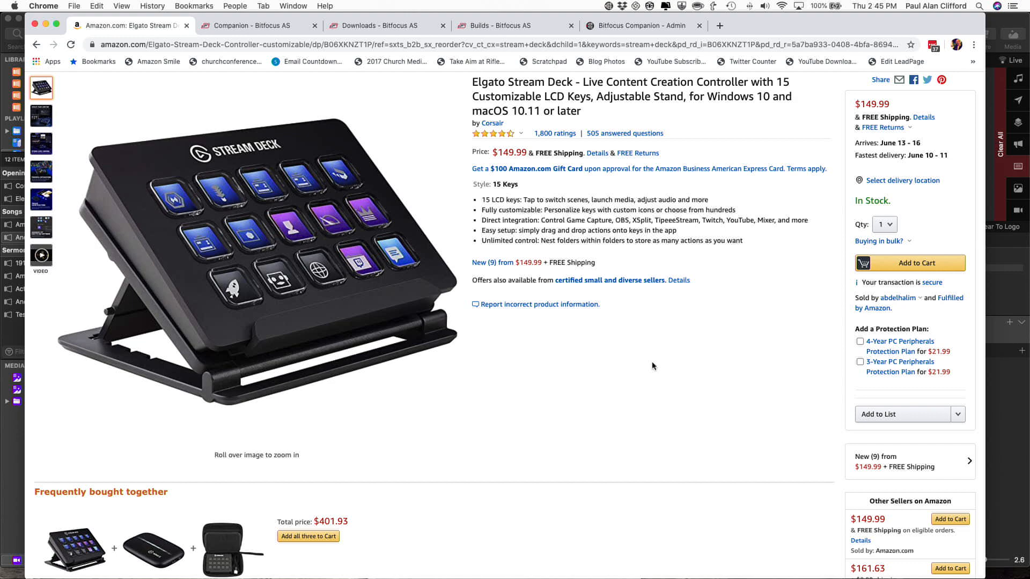
{"action": "scroll", "scroll_direction": "down", "scroll_amount": 3}
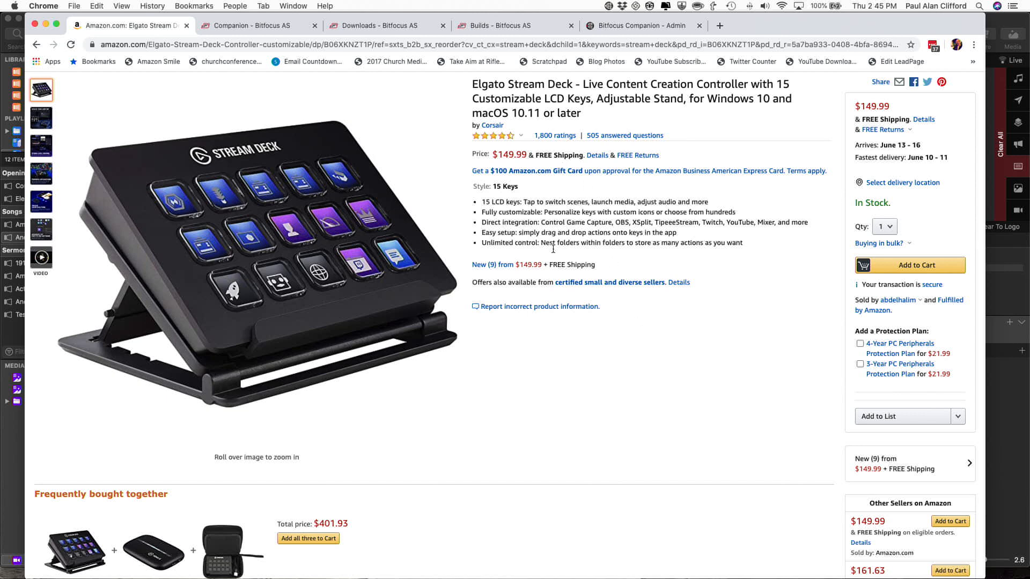
{"action": "mouse_move", "coordinate": [553, 253]}
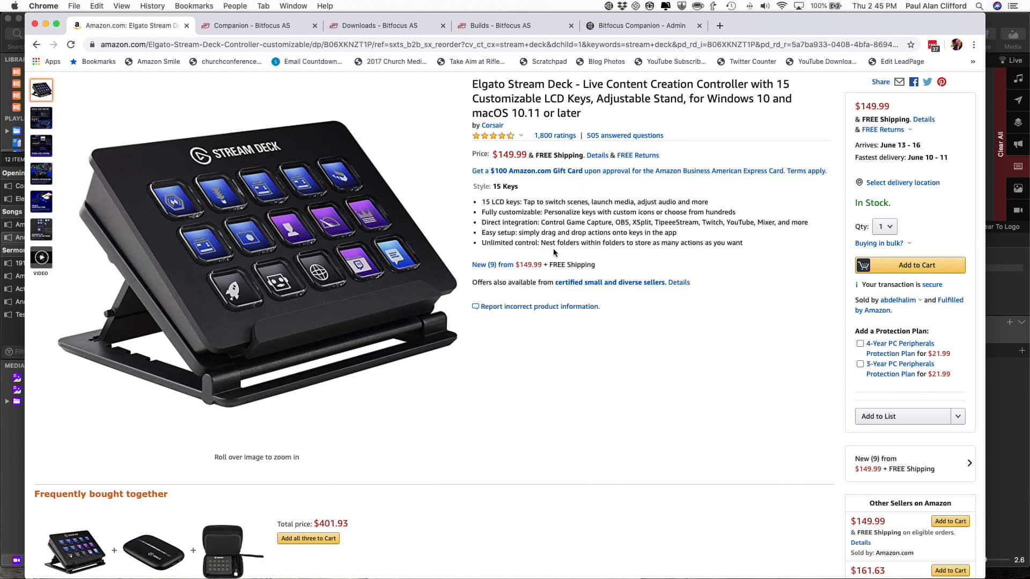
{"action": "mouse_move", "coordinate": [533, 179]}
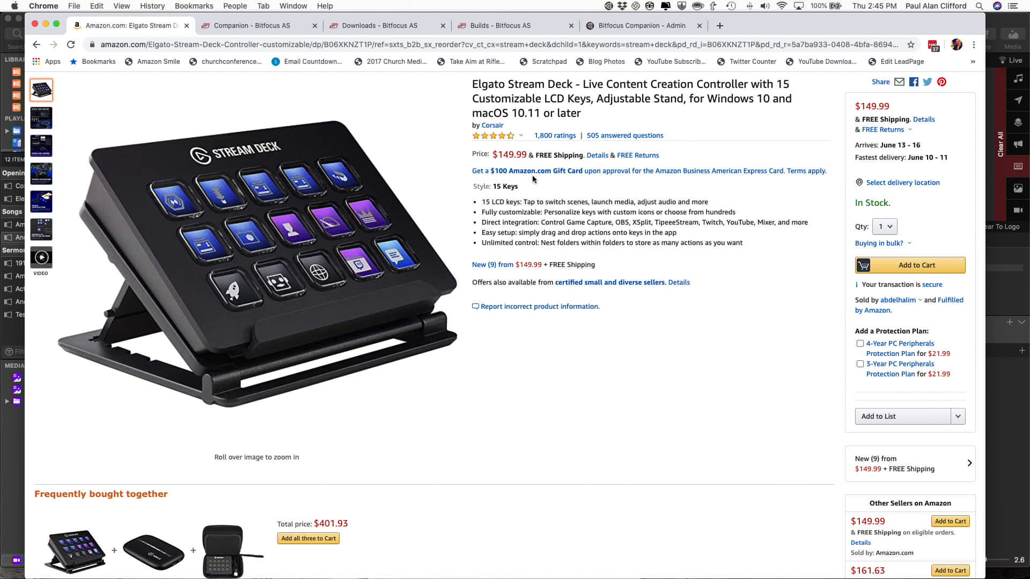
{"action": "mouse_move", "coordinate": [541, 194]}
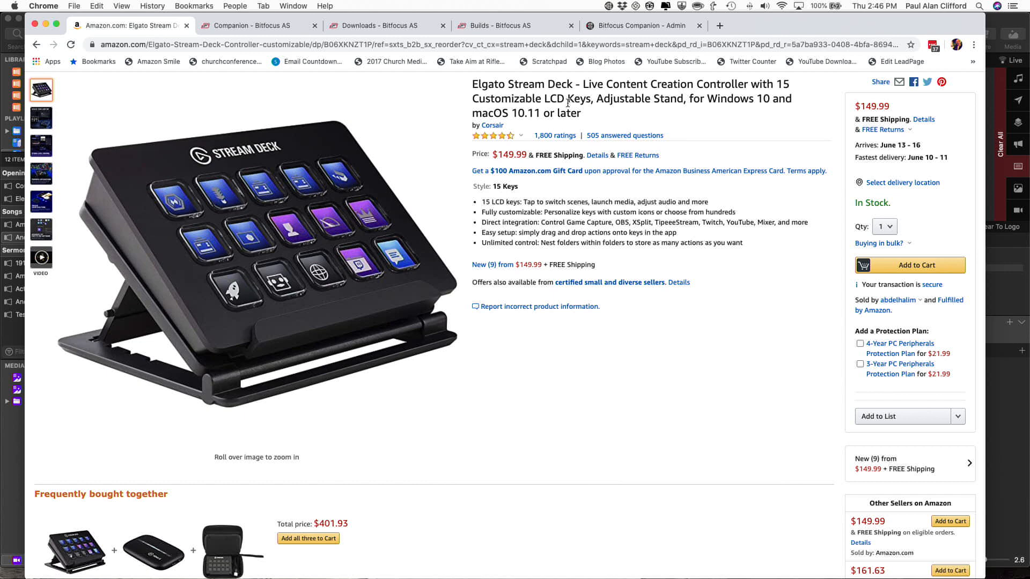
{"action": "mouse_move", "coordinate": [568, 125]}
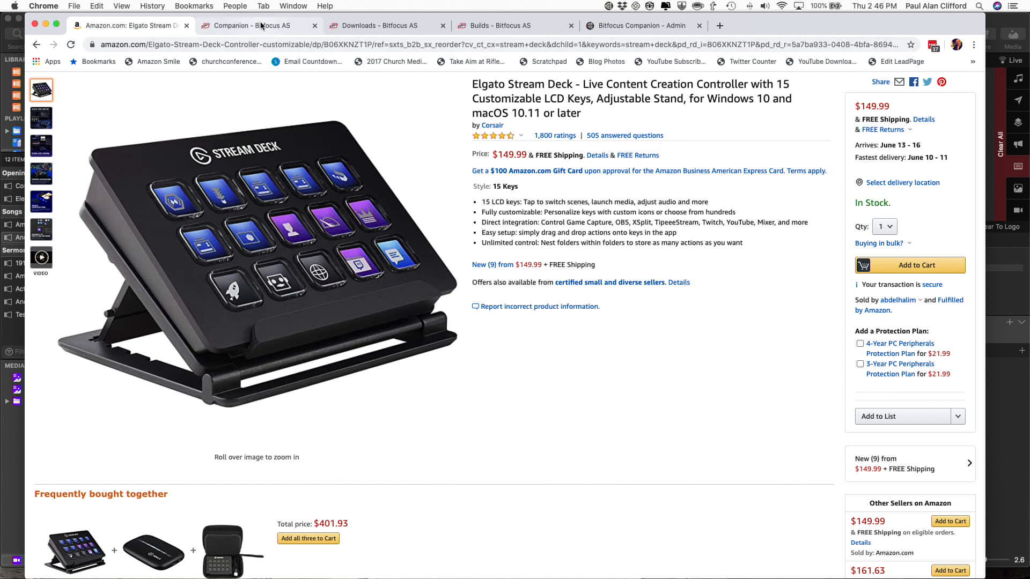
Step: Go from the Companion product page to its Downloads page listing the builds
{"action": "left_click", "coordinate": [257, 26]}
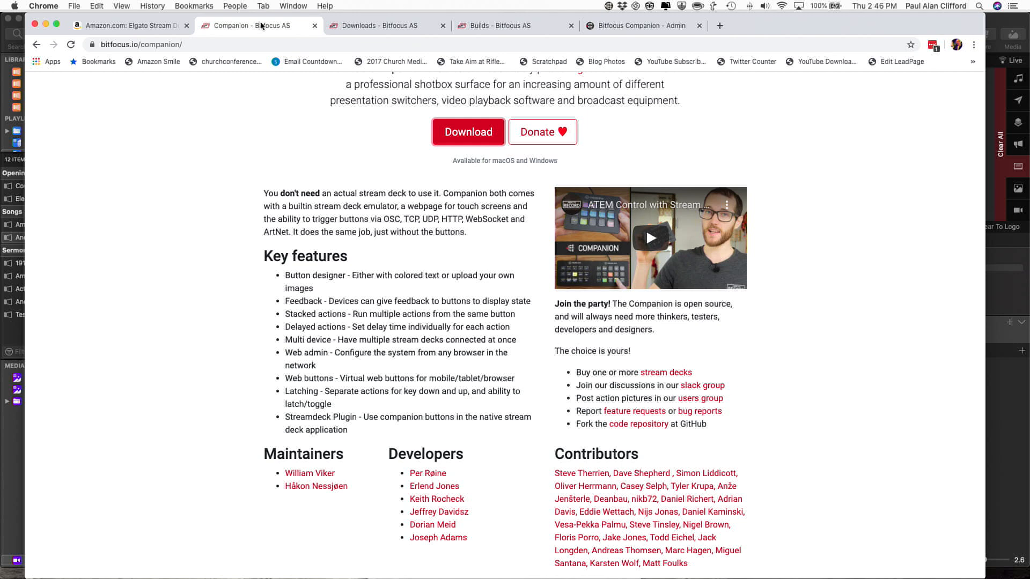
{"action": "mouse_move", "coordinate": [154, 62]}
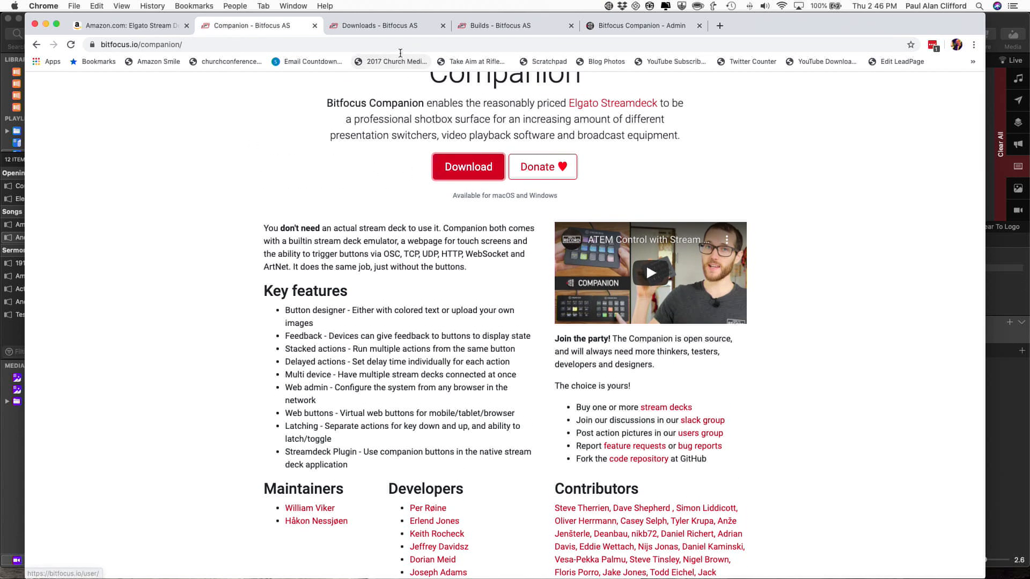
{"action": "left_click", "coordinate": [374, 26]}
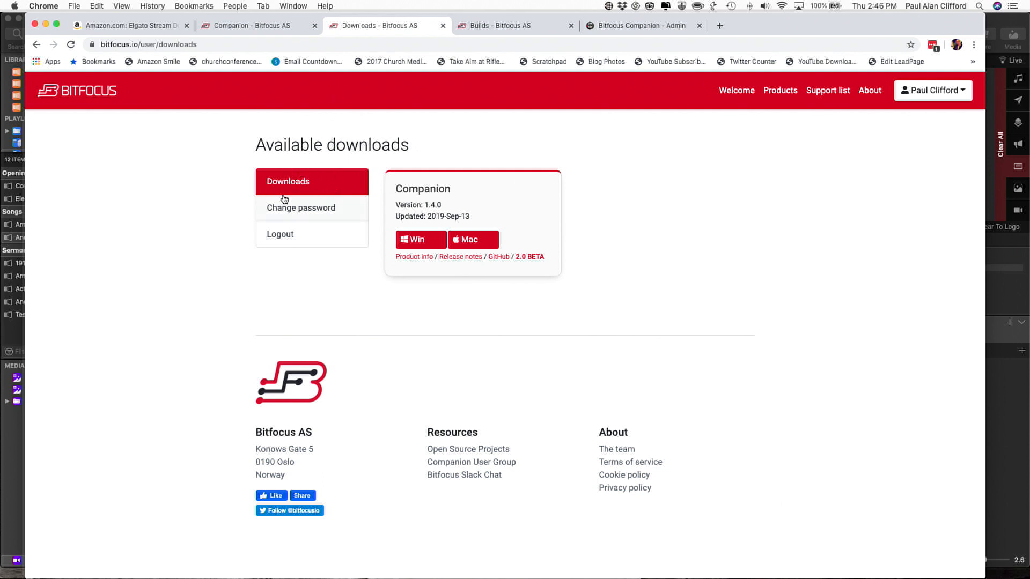
{"action": "mouse_move", "coordinate": [457, 265]}
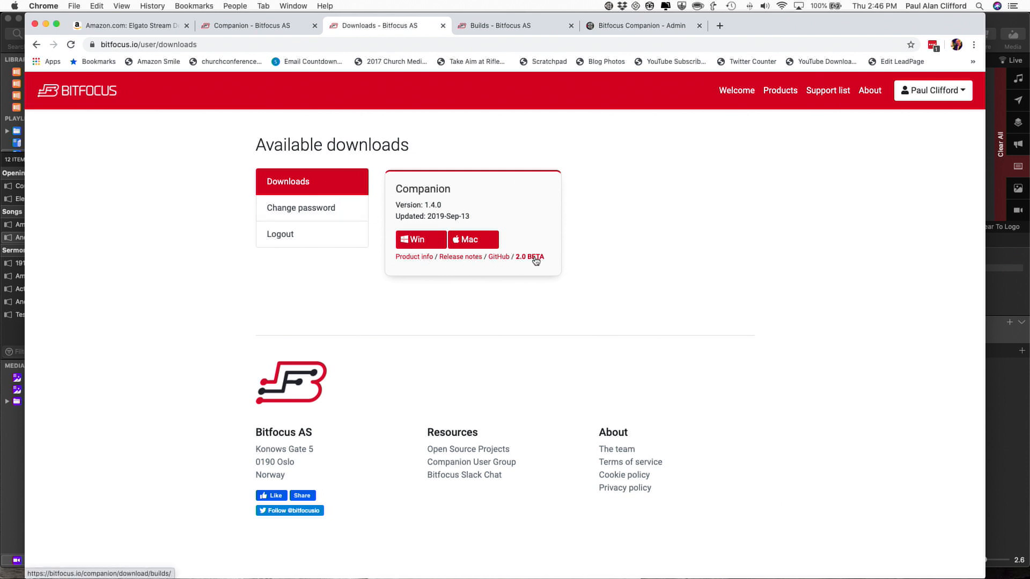
{"action": "mouse_move", "coordinate": [532, 262]}
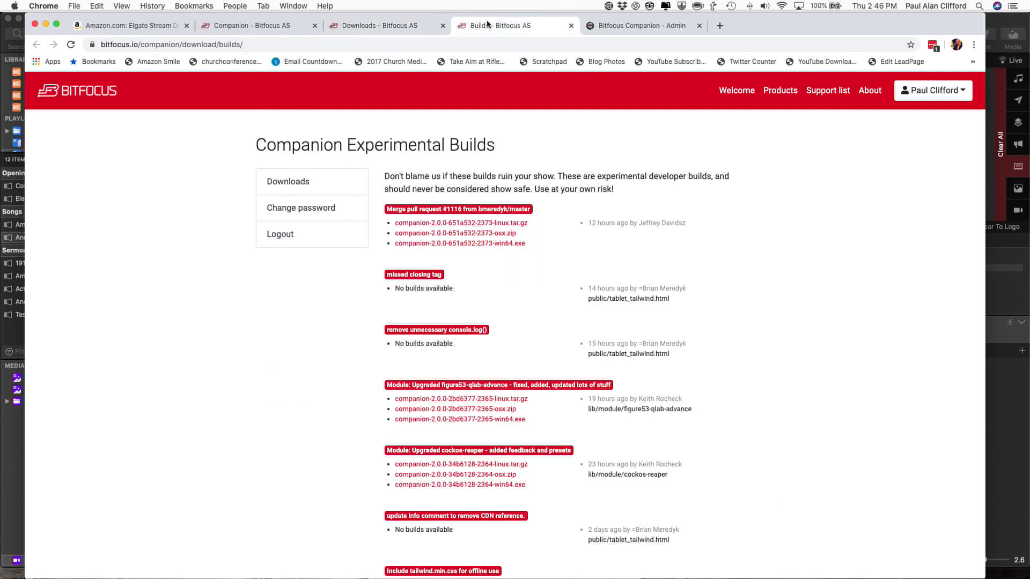
Step: Search the builds page for "propres" to find the renewedvision-propresenter module build
{"action": "type", "text": "propres"}
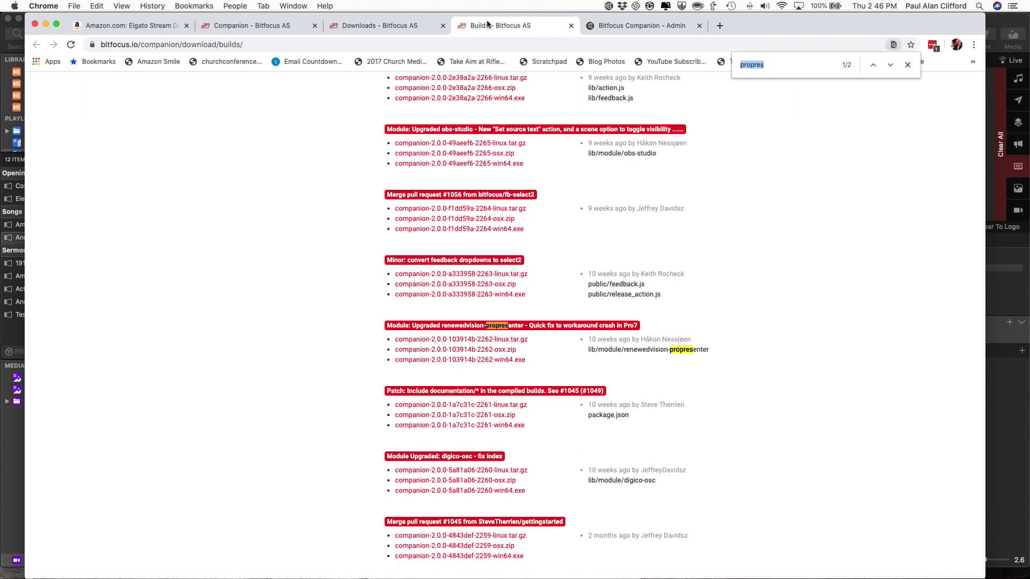
{"action": "mouse_move", "coordinate": [519, 291]}
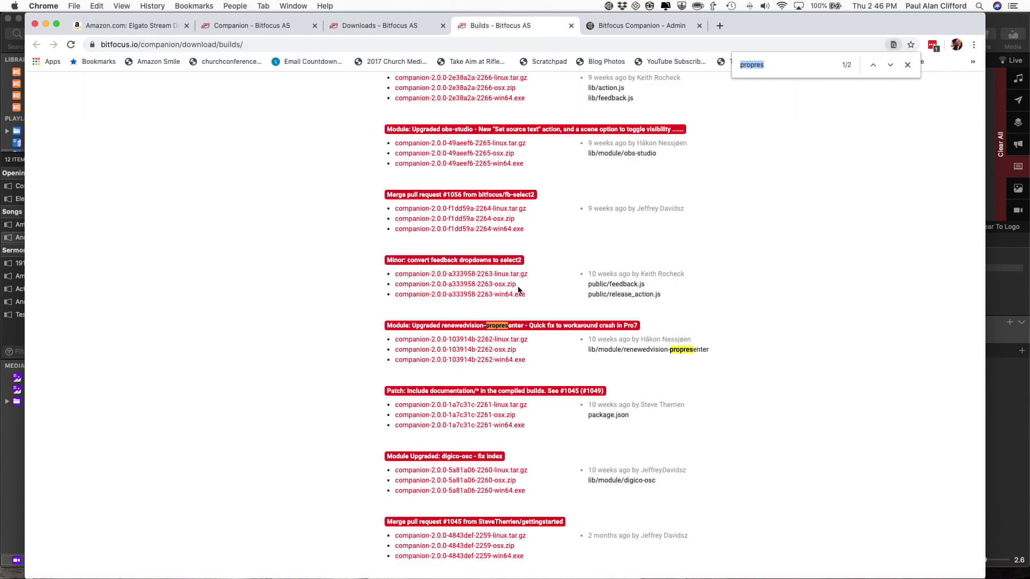
{"action": "mouse_move", "coordinate": [490, 372]}
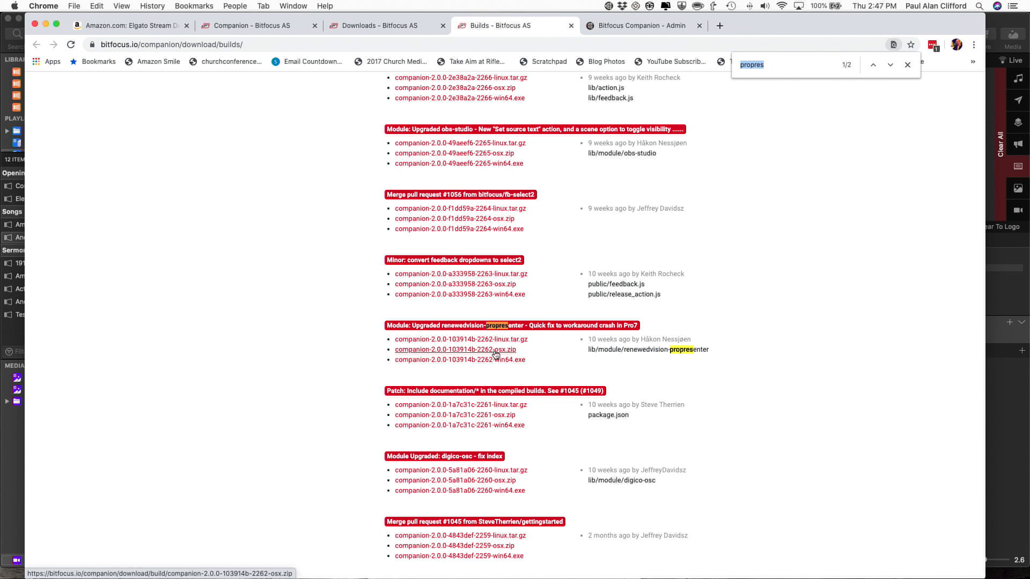
{"action": "mouse_move", "coordinate": [462, 339]}
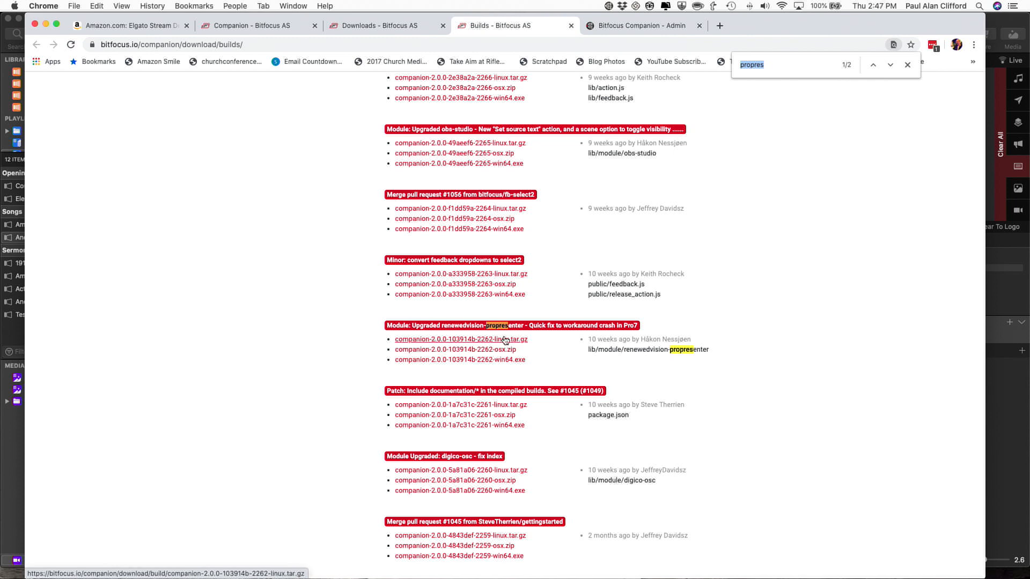
{"action": "mouse_move", "coordinate": [640, 114]}
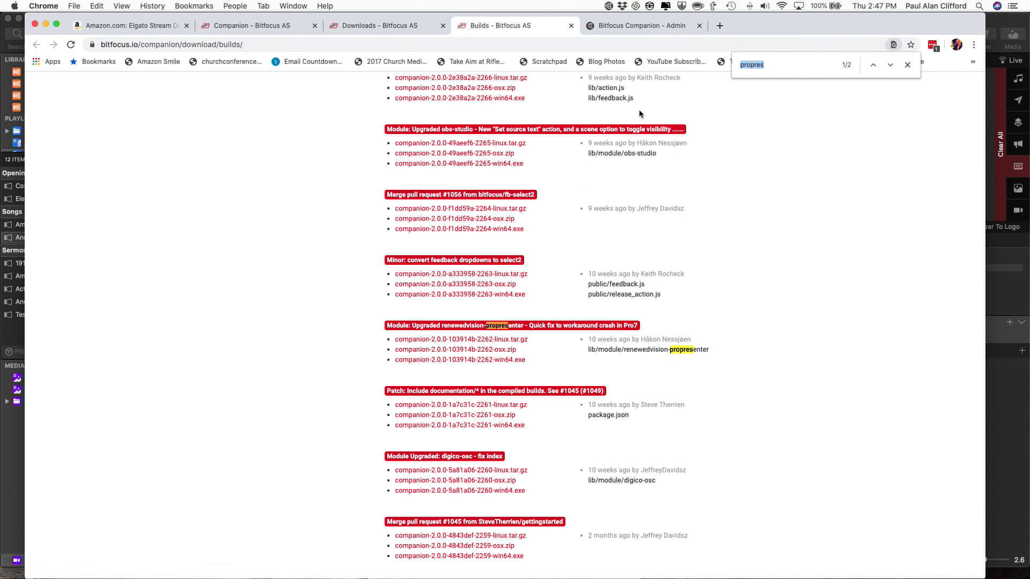
{"action": "mouse_move", "coordinate": [663, 44]}
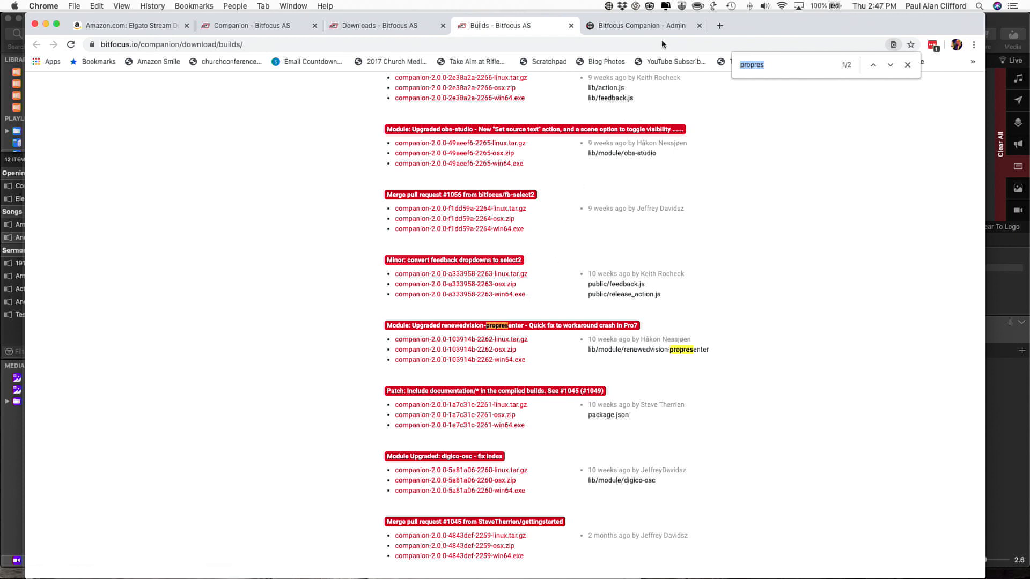
Step: In Companion's Instances tab, search "pro" so Renewed Vision ProPresenter is offered
{"action": "left_click", "coordinate": [634, 26]}
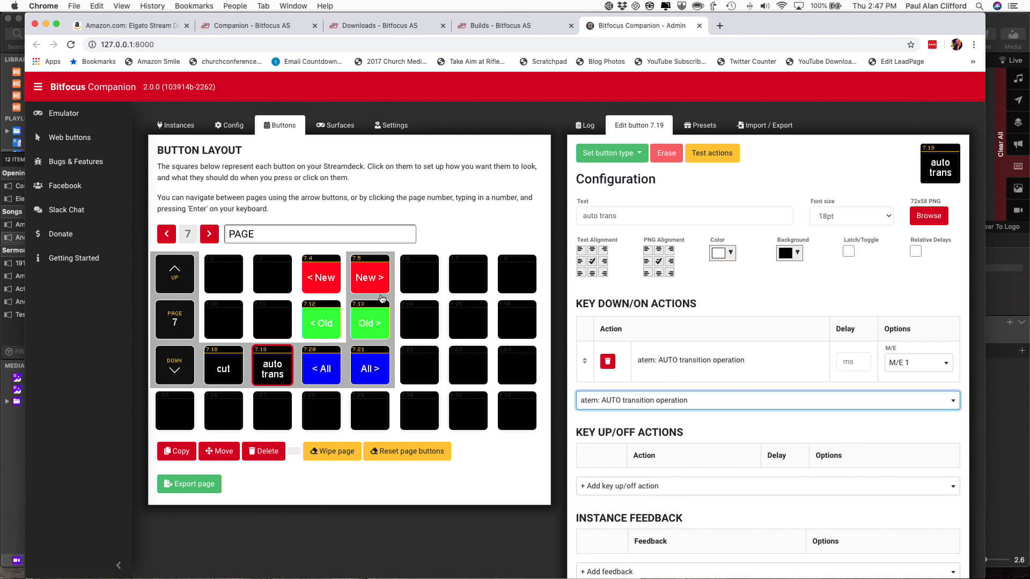
{"action": "mouse_move", "coordinate": [420, 248]}
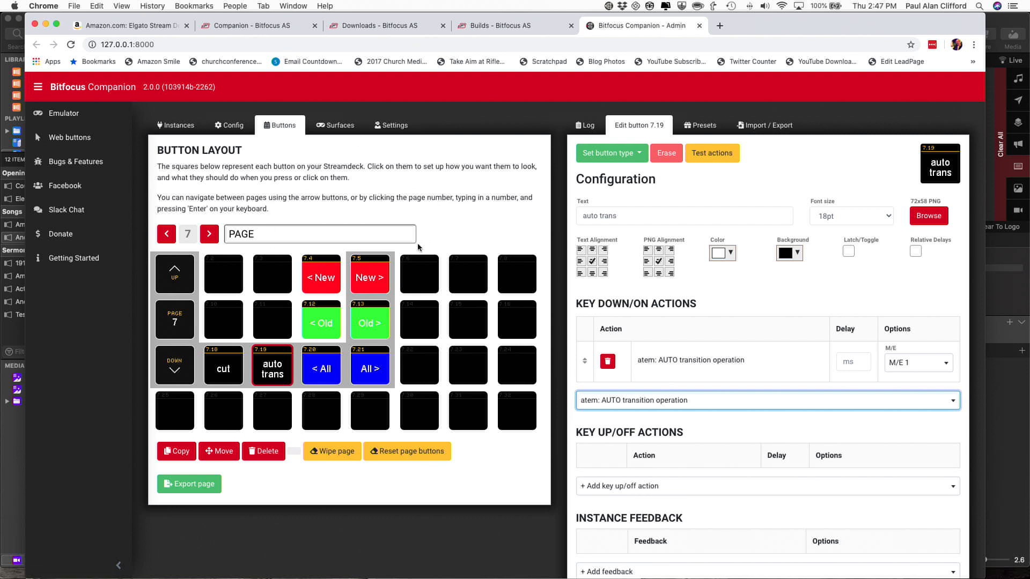
{"action": "mouse_move", "coordinate": [483, 309]}
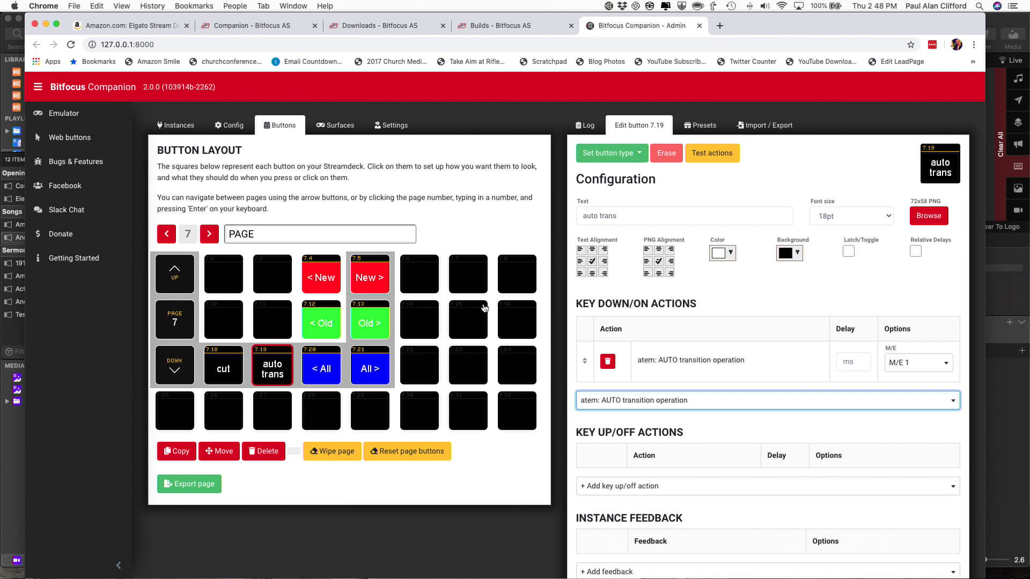
{"action": "mouse_move", "coordinate": [212, 188]}
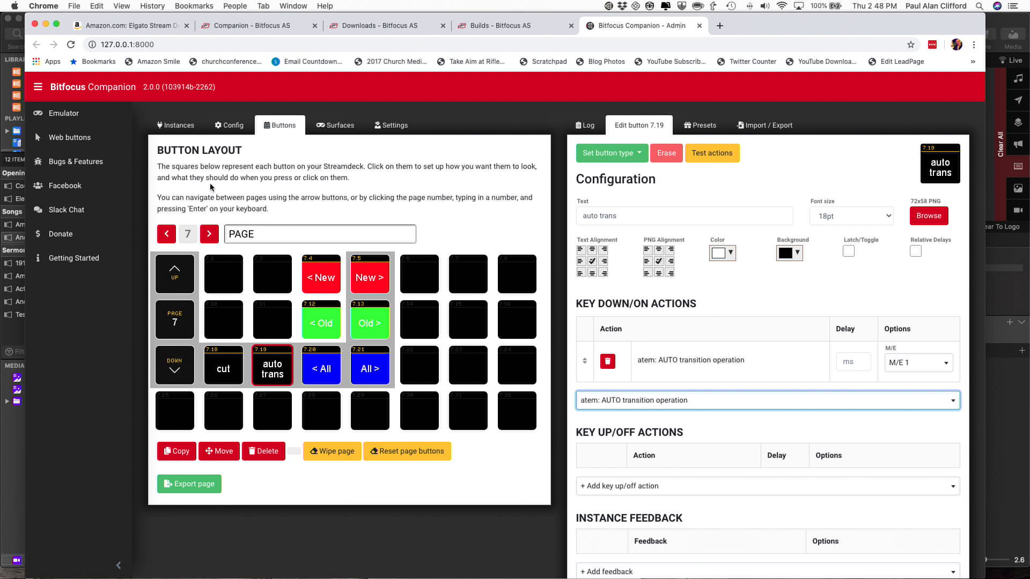
{"action": "left_click", "coordinate": [175, 125]}
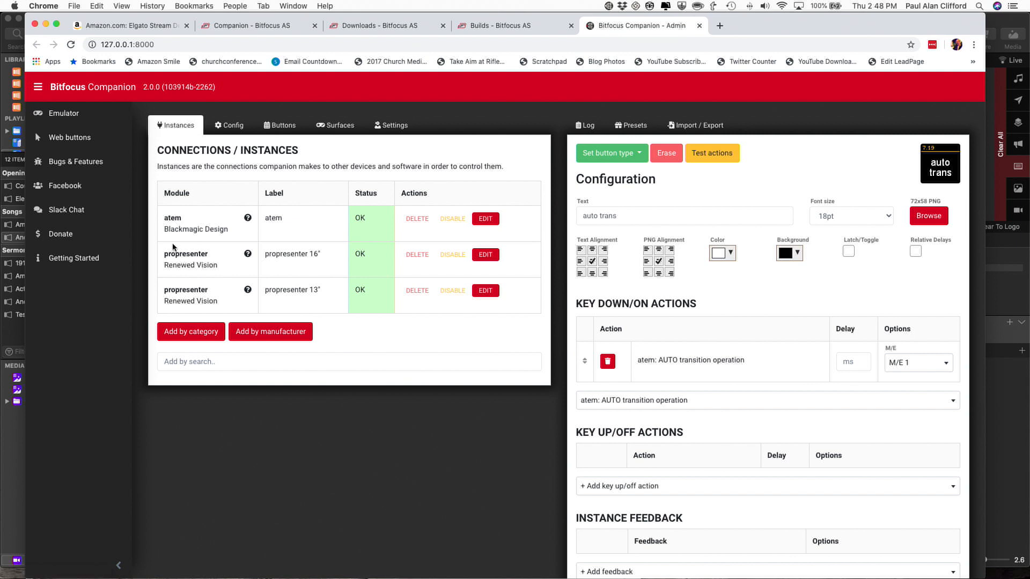
{"action": "mouse_move", "coordinate": [196, 227]}
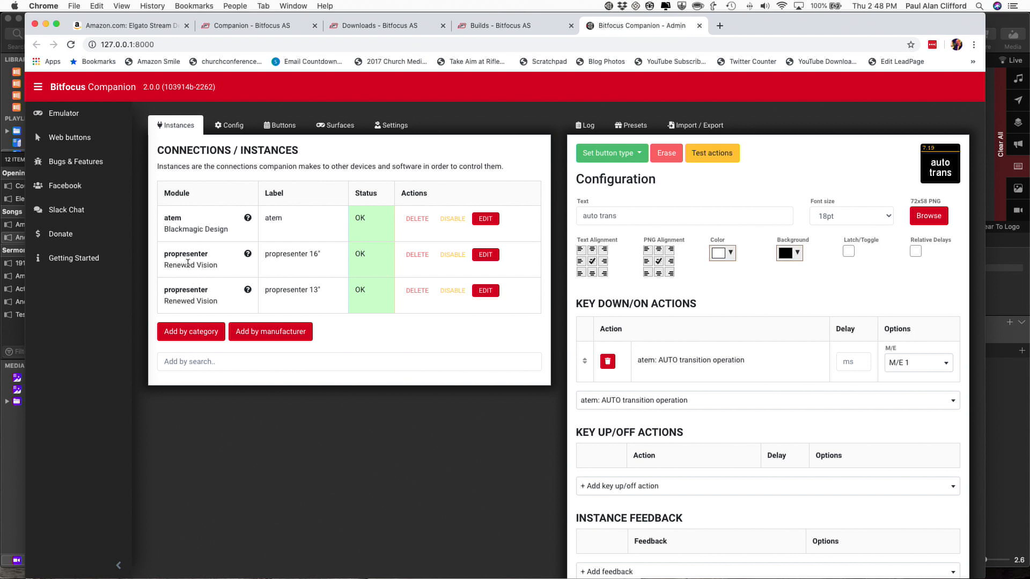
{"action": "mouse_move", "coordinate": [180, 299]}
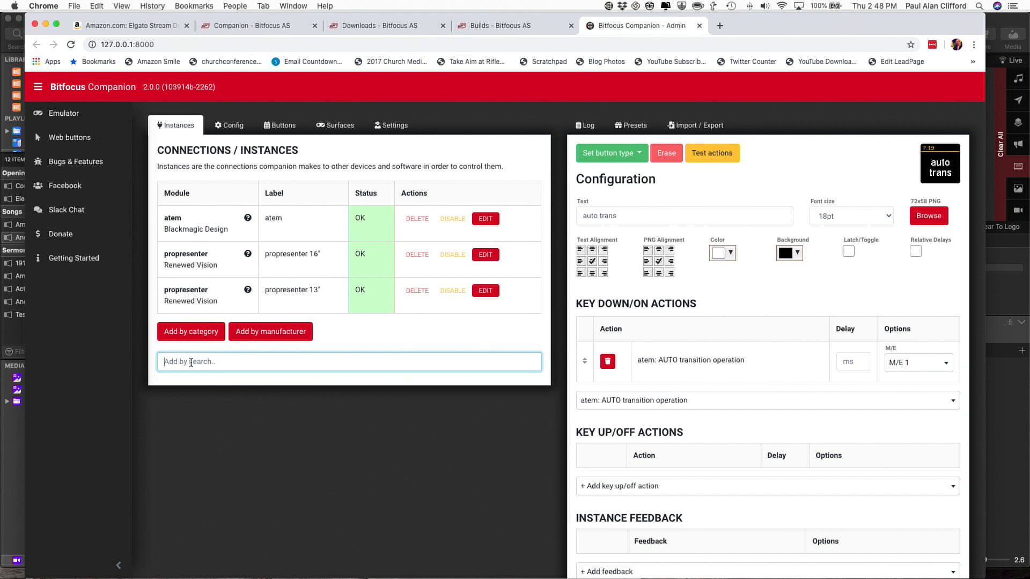
{"action": "type", "text": "propres"}
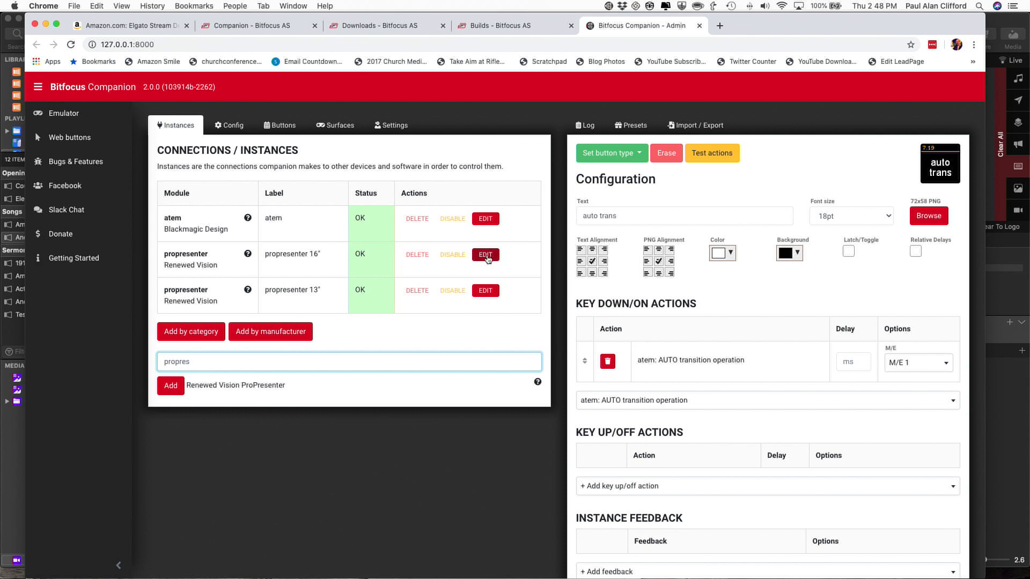
{"action": "left_click", "coordinate": [485, 256]}
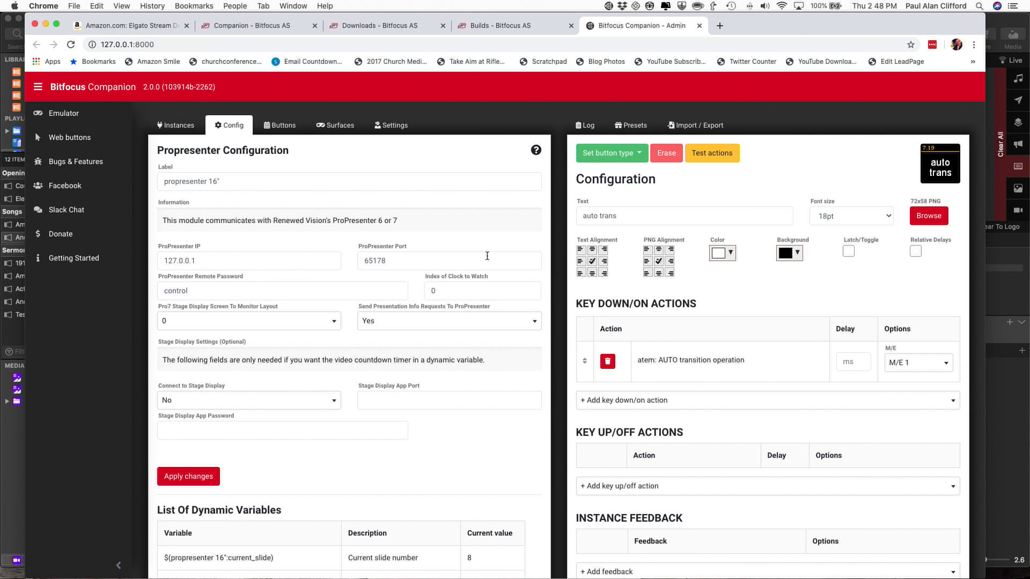
{"action": "mouse_move", "coordinate": [288, 278]}
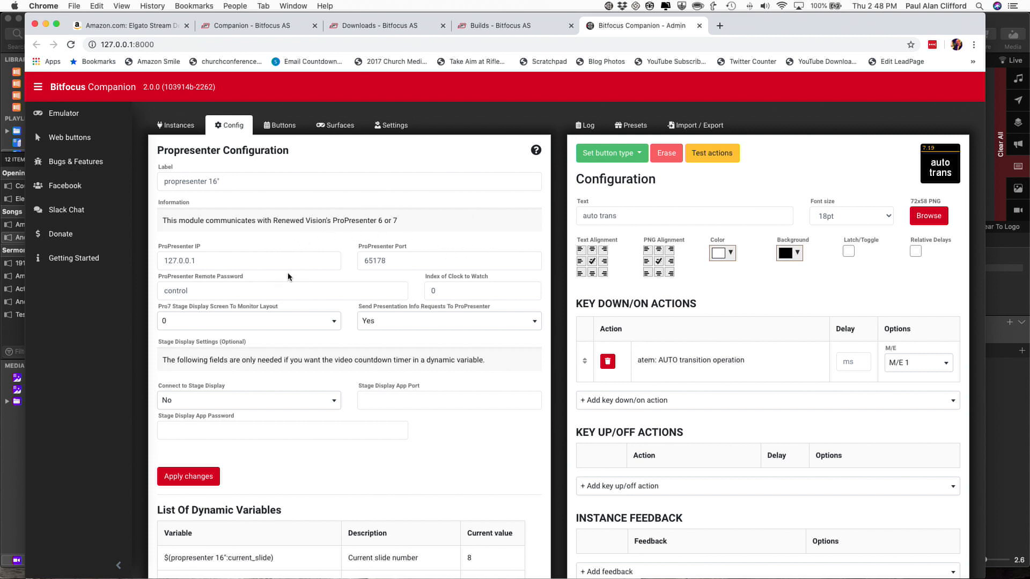
{"action": "mouse_move", "coordinate": [245, 224]}
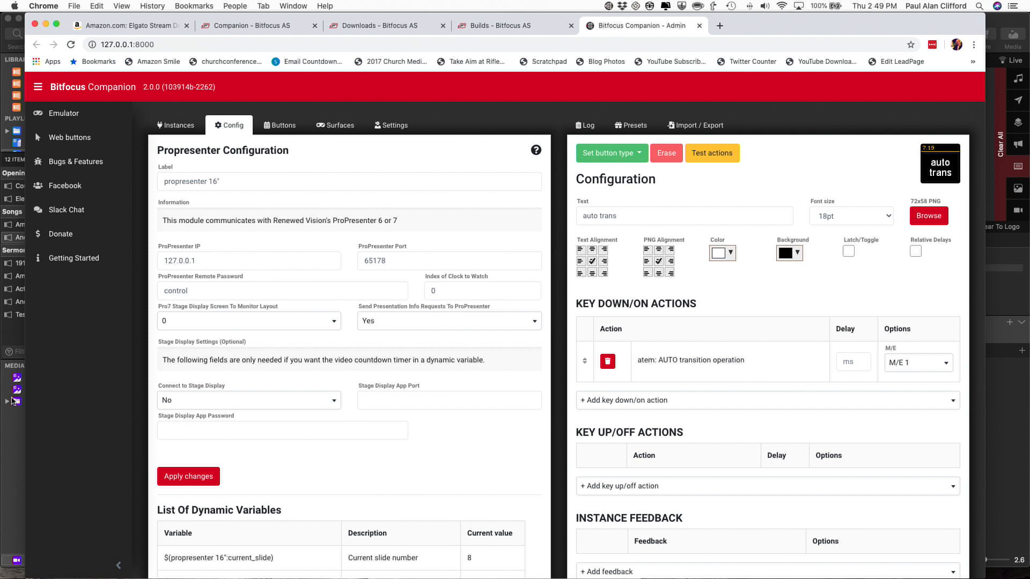
{"action": "mouse_move", "coordinate": [279, 246]}
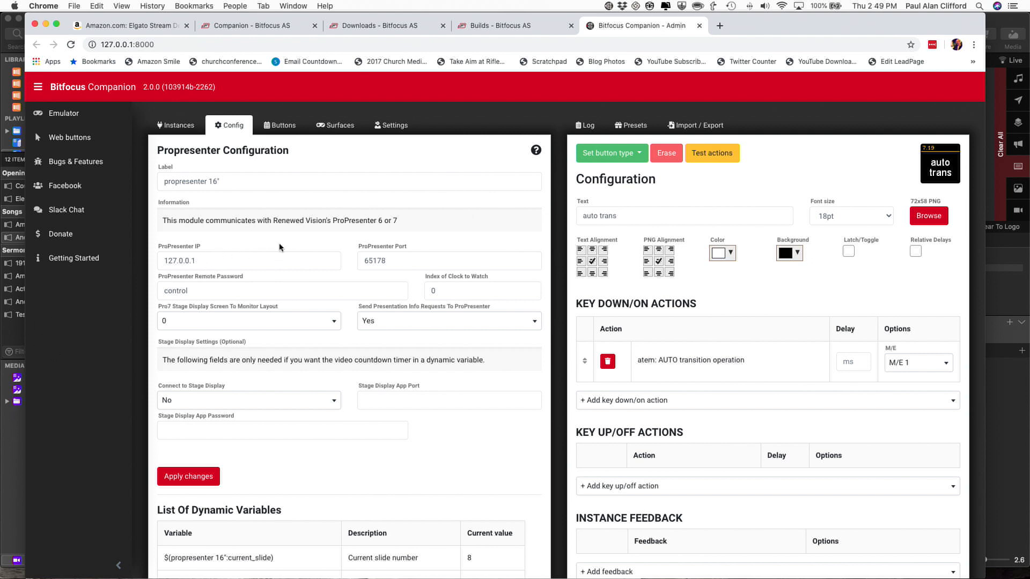
{"action": "left_click", "coordinate": [179, 261]}
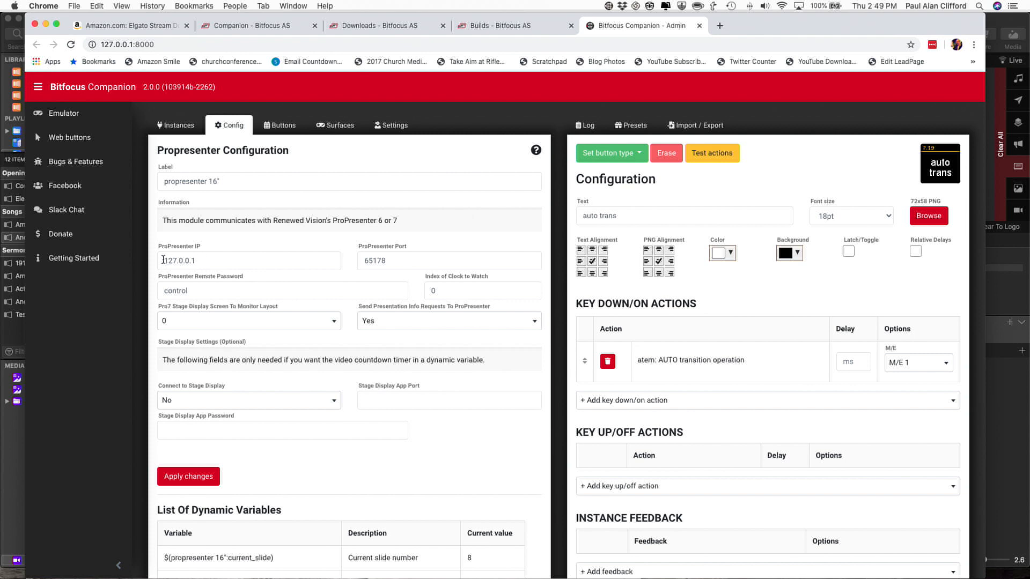
{"action": "left_click", "coordinate": [184, 261]}
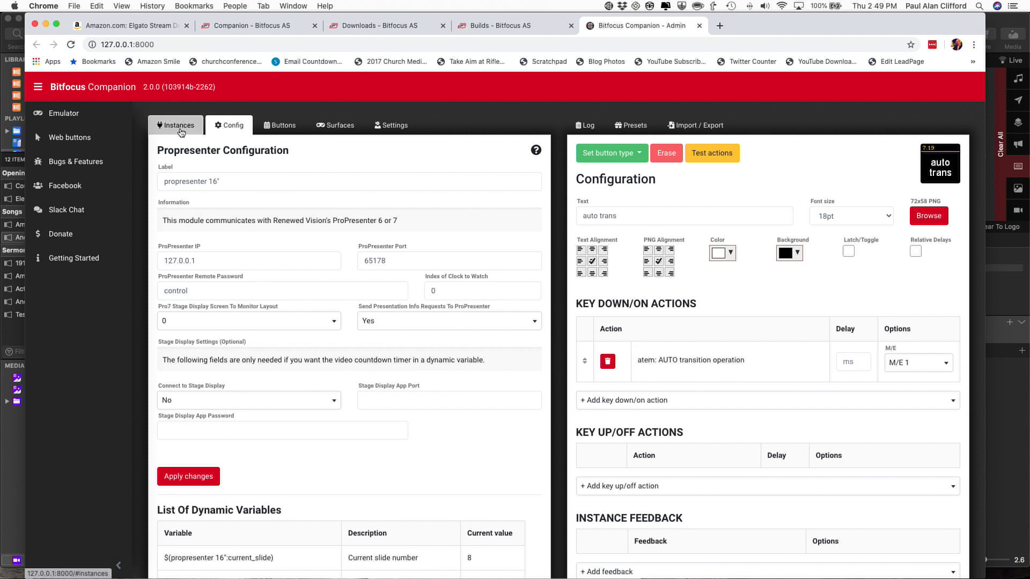
{"action": "left_click", "coordinate": [175, 124]}
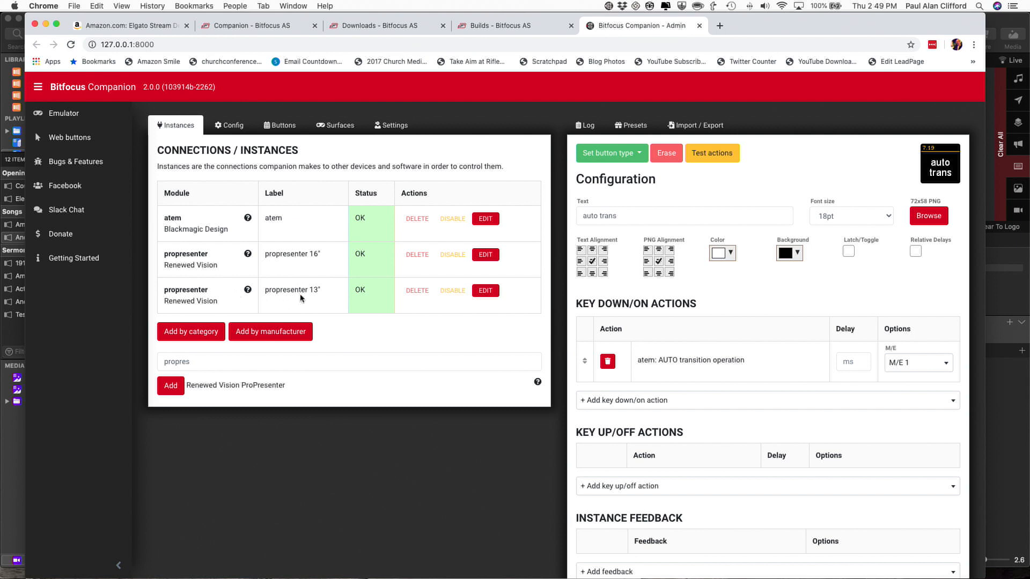
{"action": "mouse_move", "coordinate": [220, 299]}
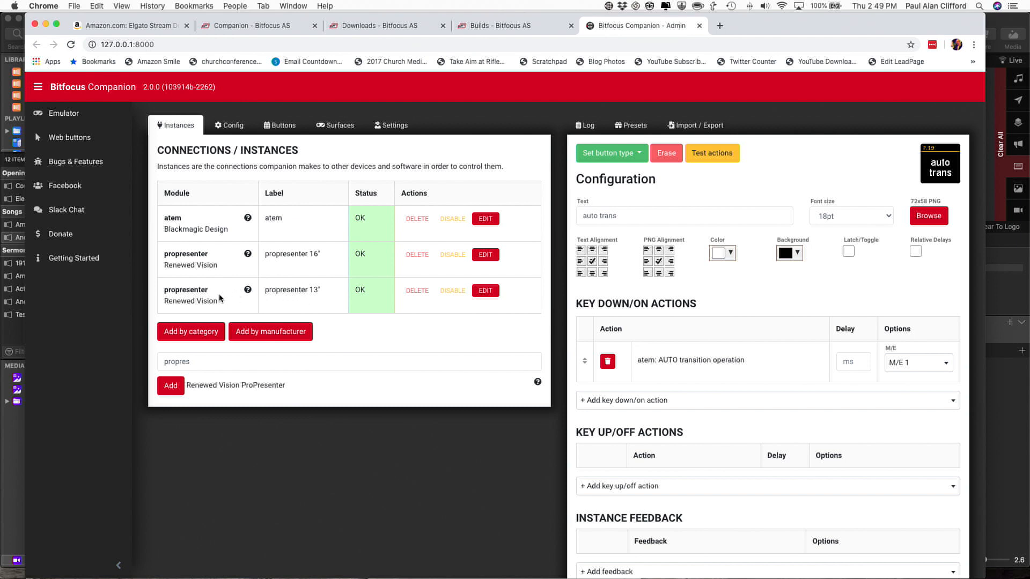
{"action": "left_click", "coordinate": [485, 291]}
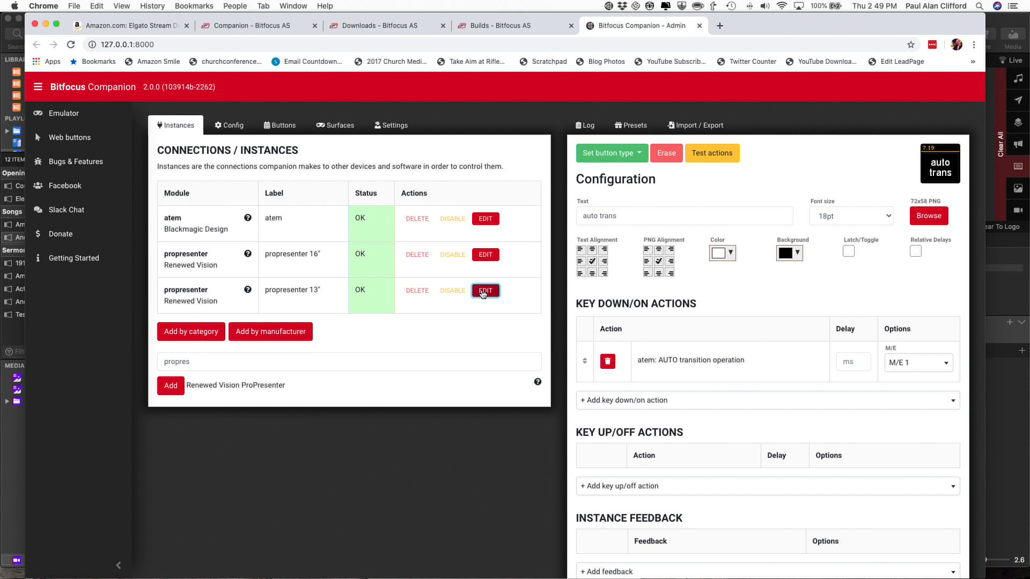
Step: Edit the propresenter 13" connection and select its IP address 192.168.0.24
{"action": "left_click", "coordinate": [485, 291]}
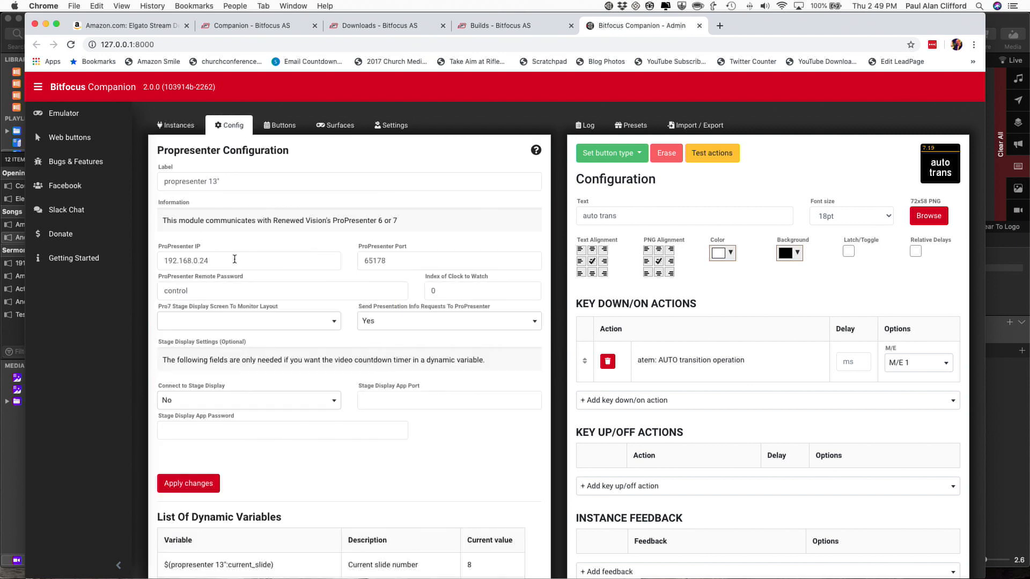
{"action": "left_click", "coordinate": [248, 261]}
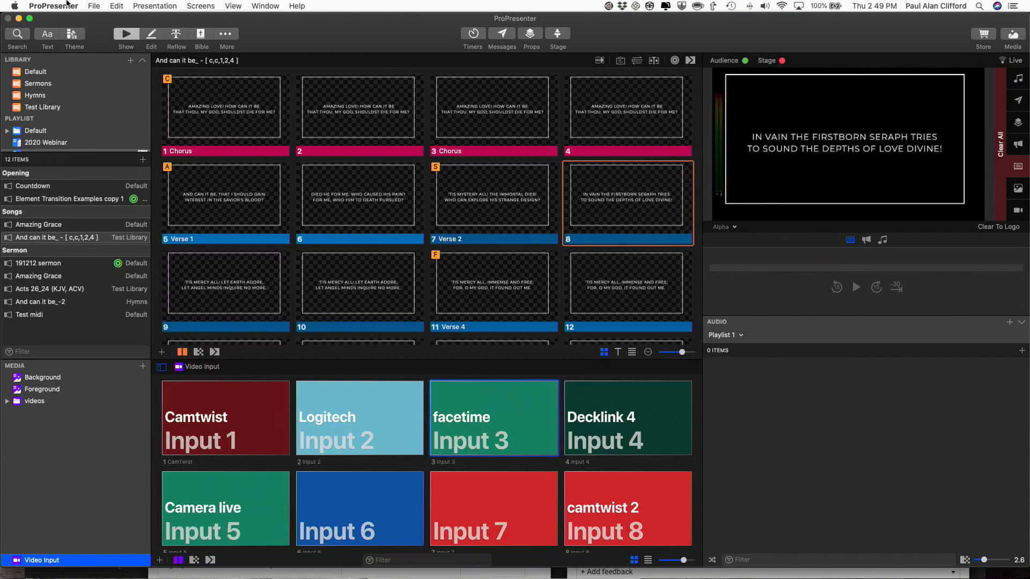
{"action": "left_click", "coordinate": [53, 6]}
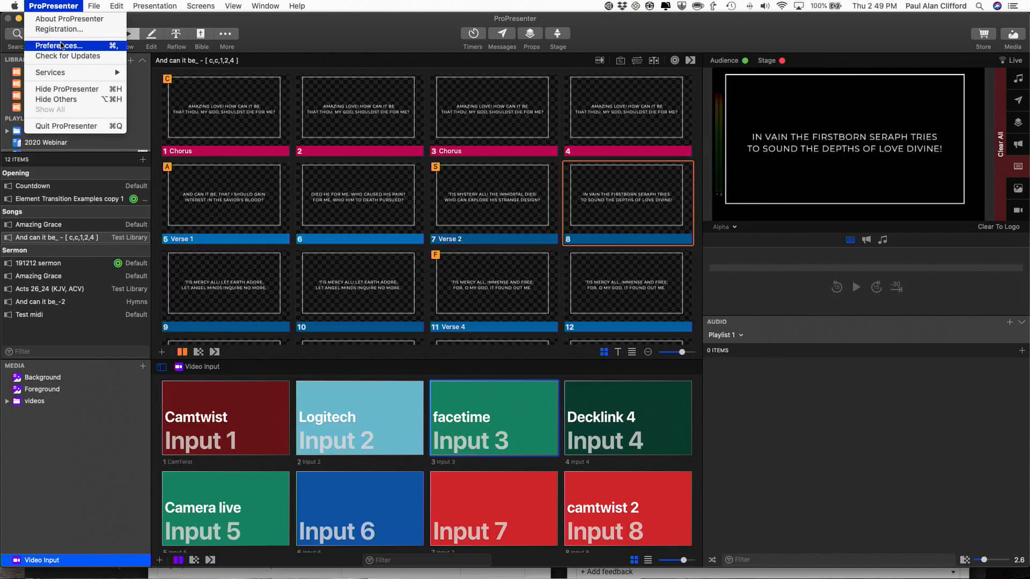
{"action": "left_click", "coordinate": [60, 45]}
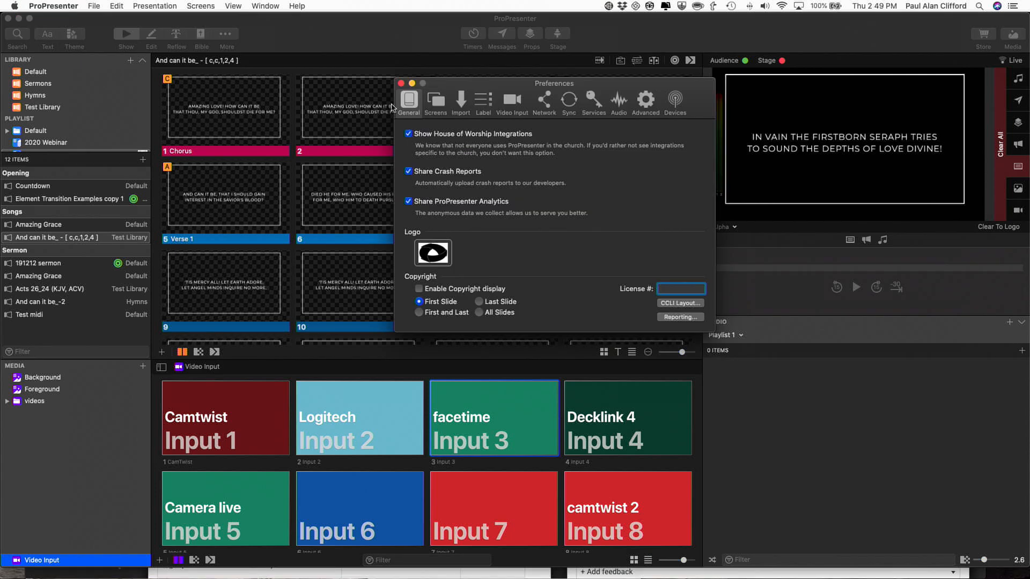
{"action": "left_click", "coordinate": [544, 101]}
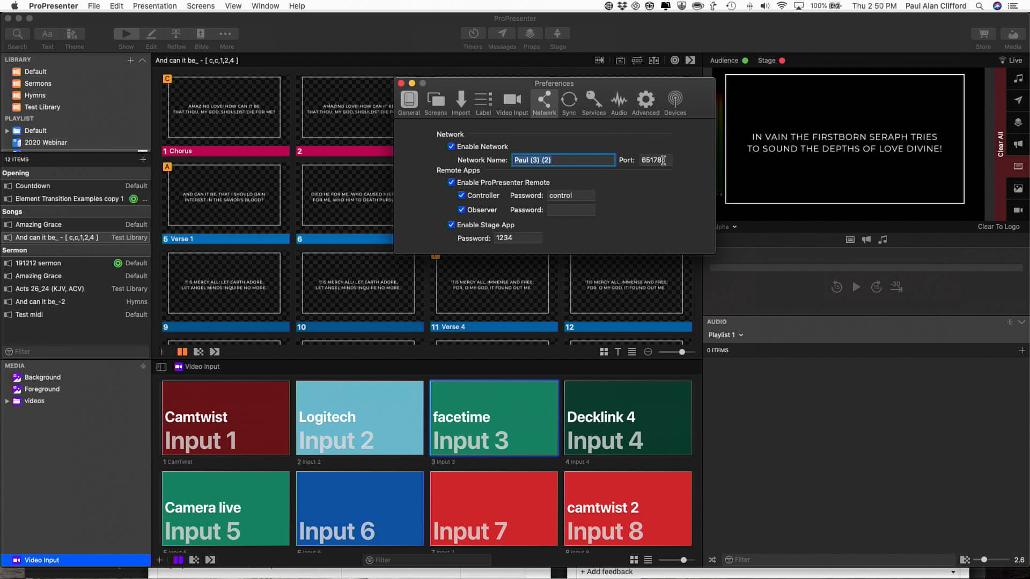
{"action": "mouse_move", "coordinate": [578, 235]}
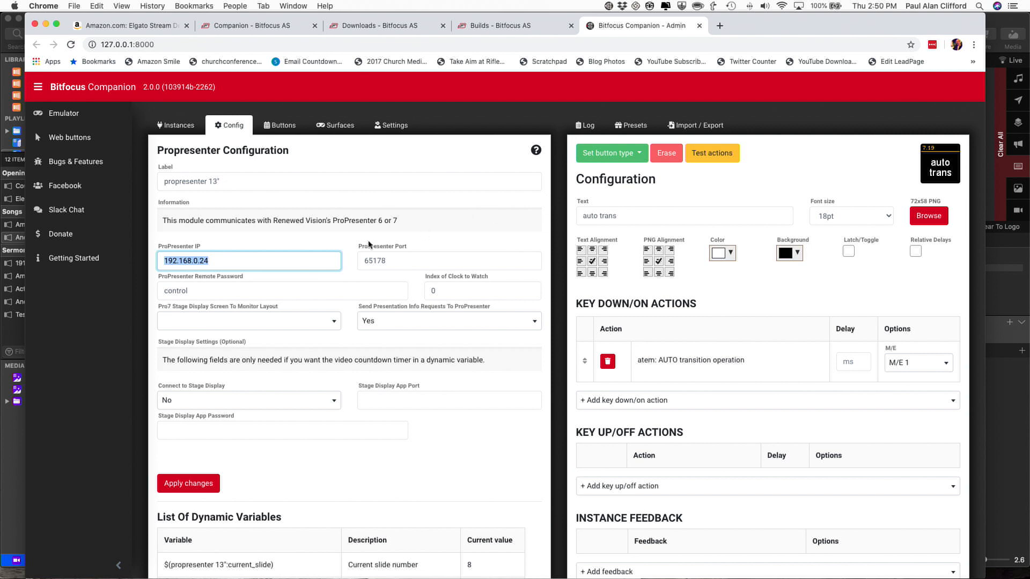
{"action": "mouse_move", "coordinate": [393, 261]}
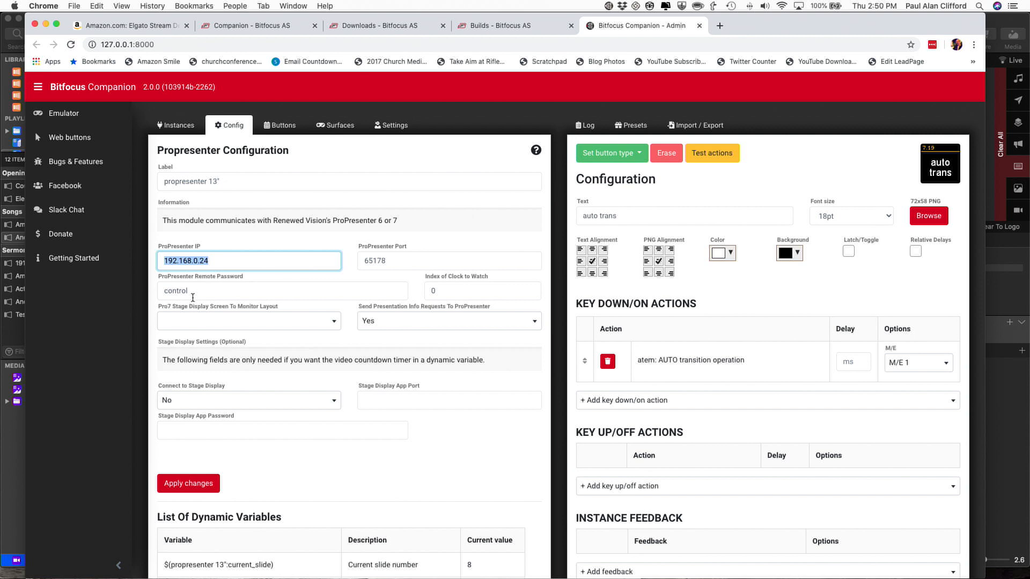
{"action": "mouse_move", "coordinate": [368, 390]}
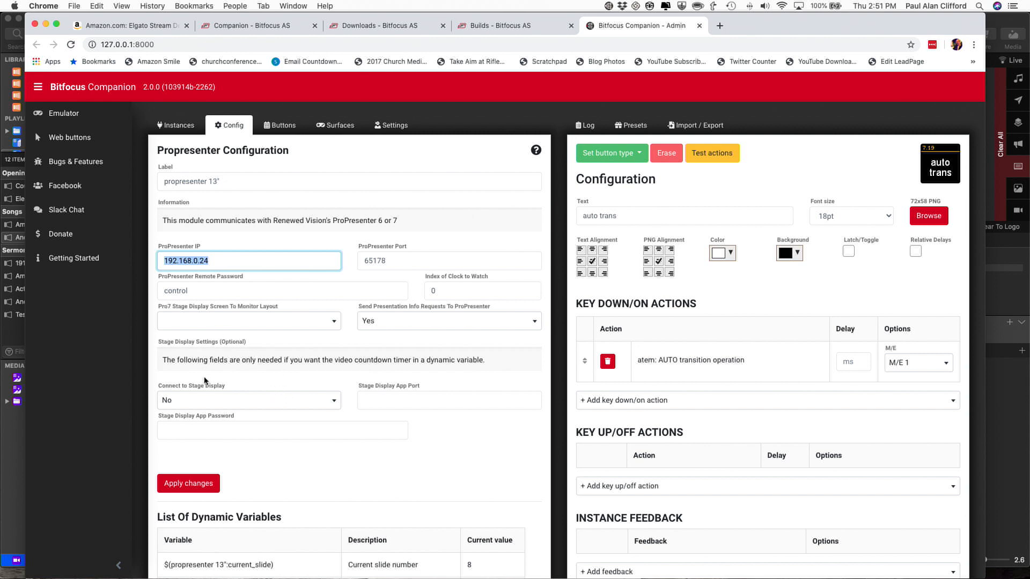
{"action": "mouse_move", "coordinate": [239, 330]}
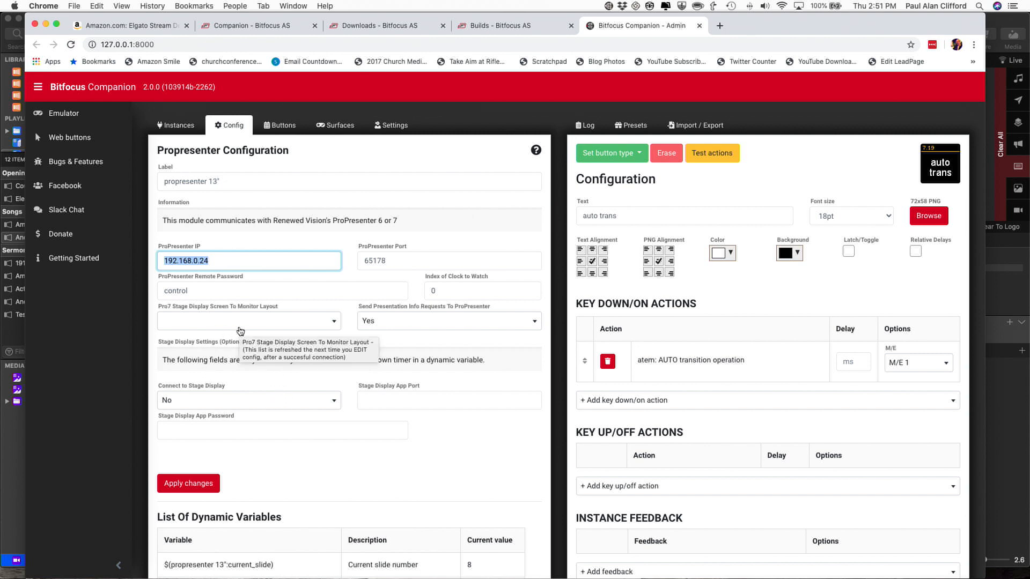
{"action": "mouse_move", "coordinate": [279, 127]}
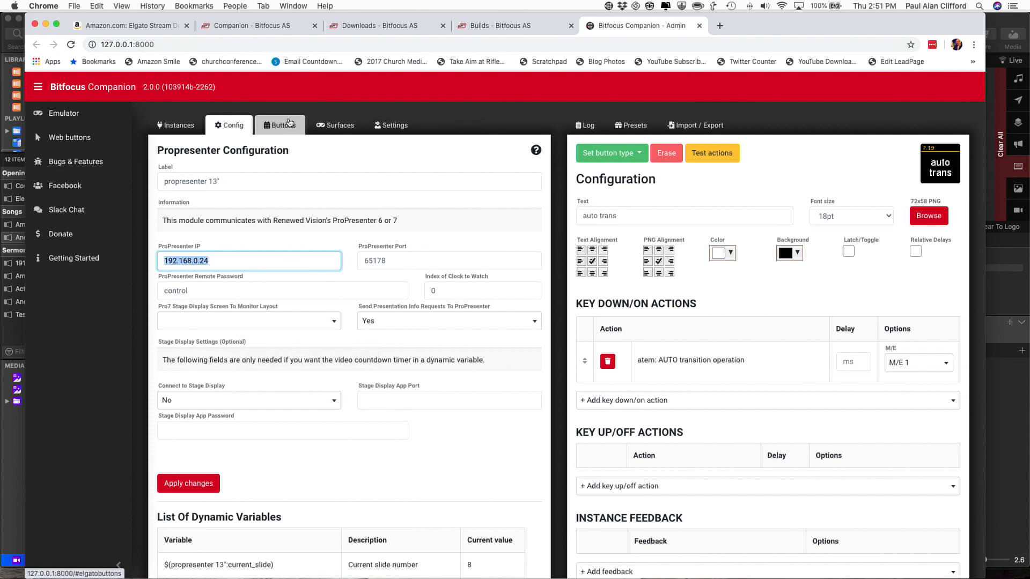
{"action": "left_click", "coordinate": [280, 124]}
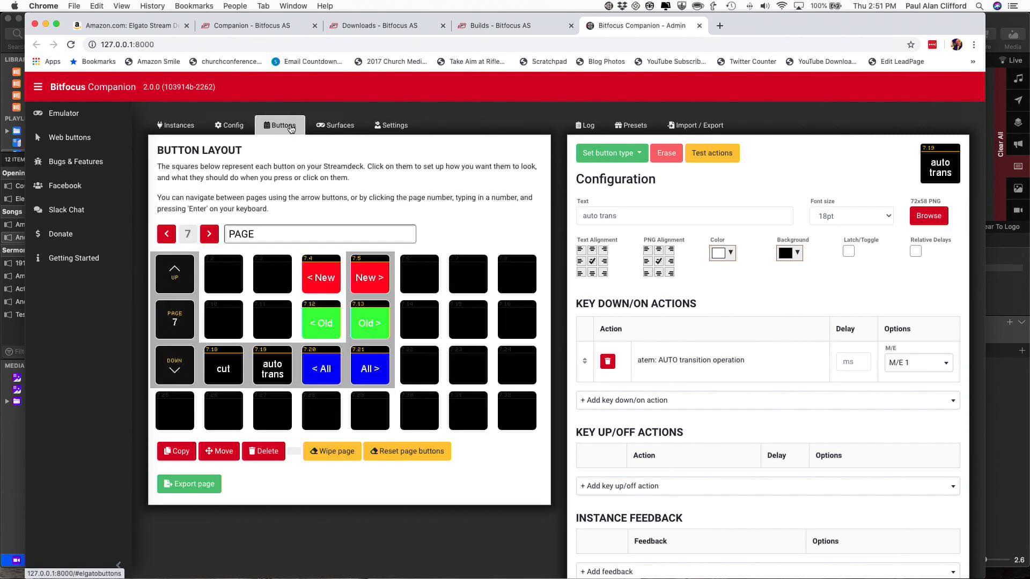
{"action": "left_click", "coordinate": [272, 273]}
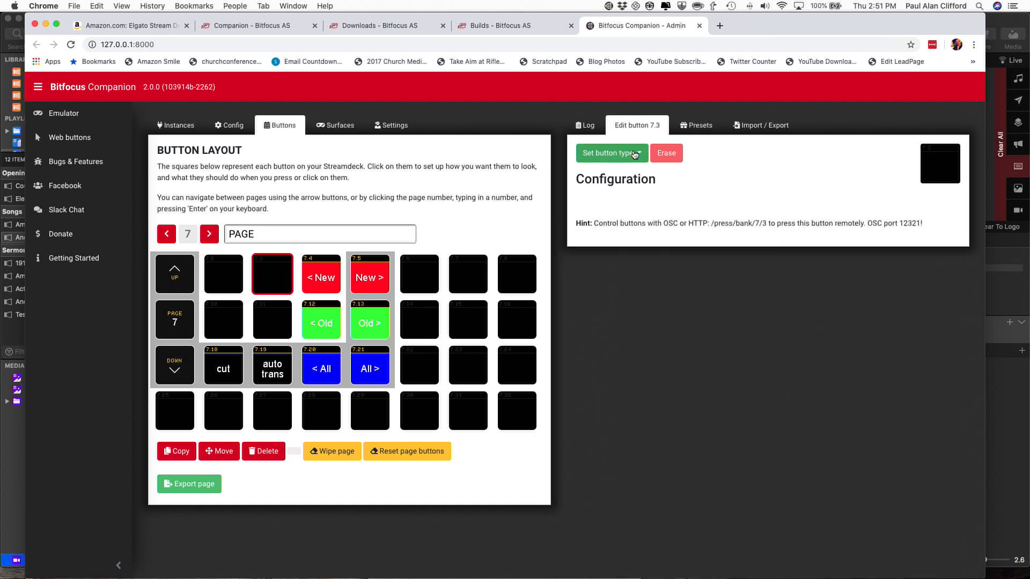
{"action": "left_click", "coordinate": [610, 153]}
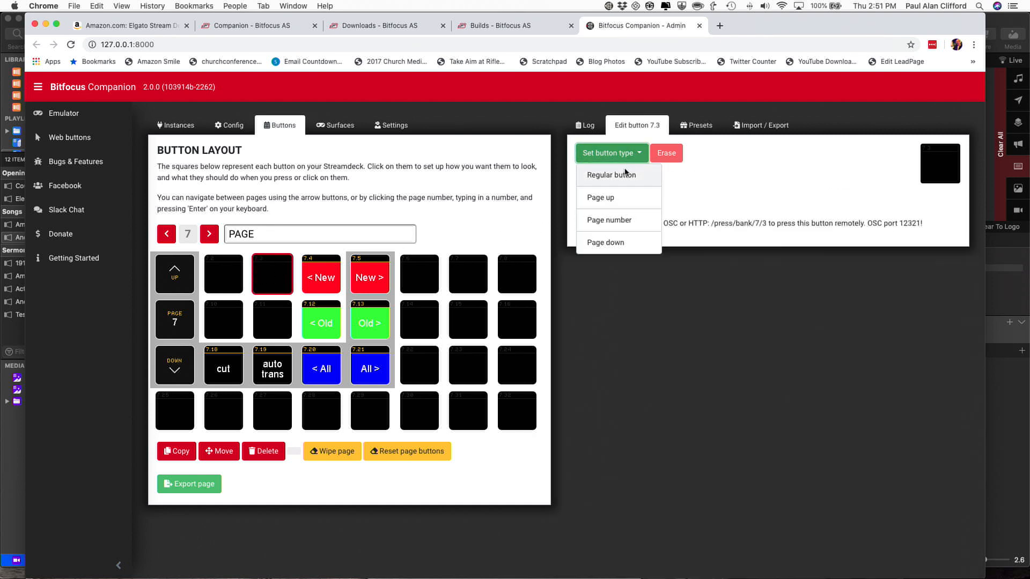
{"action": "left_click", "coordinate": [604, 175]}
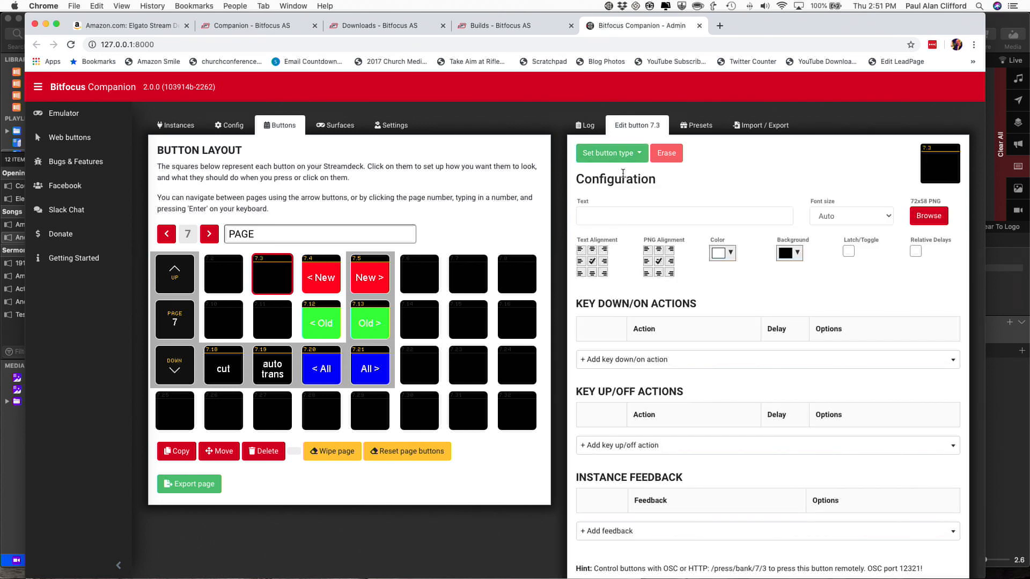
{"action": "mouse_move", "coordinate": [635, 372]}
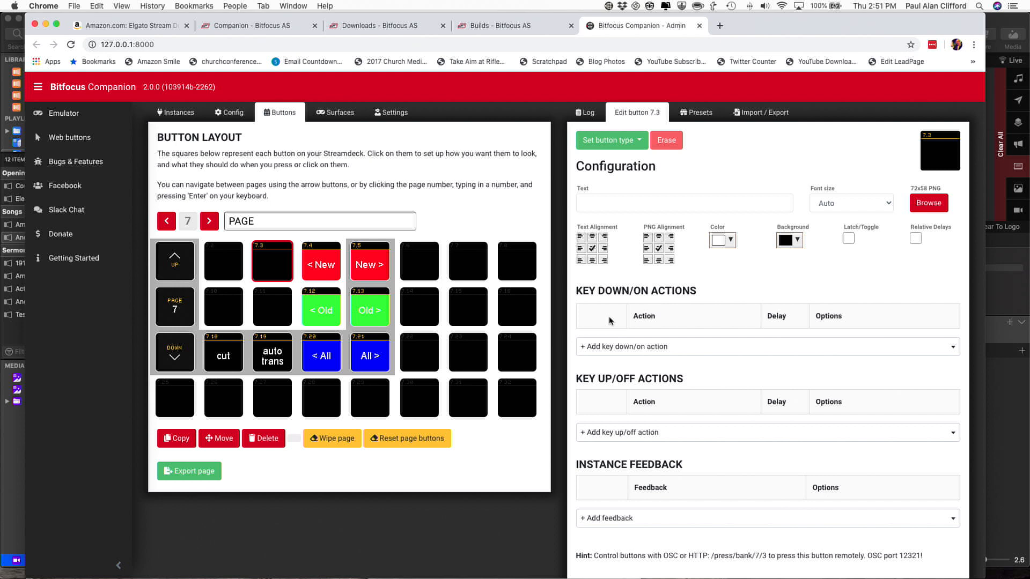
{"action": "mouse_move", "coordinate": [624, 350]}
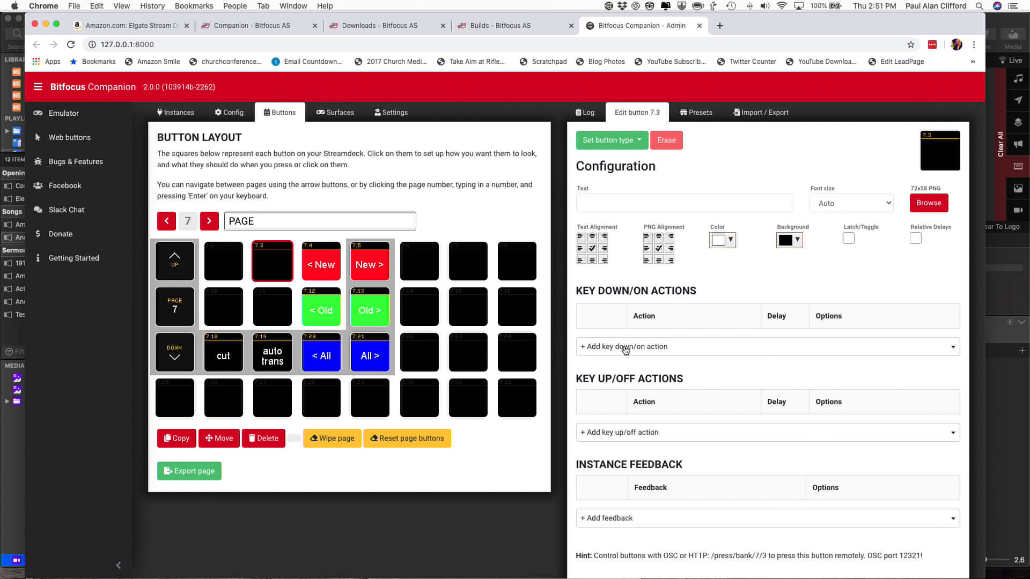
{"action": "mouse_move", "coordinate": [625, 350]}
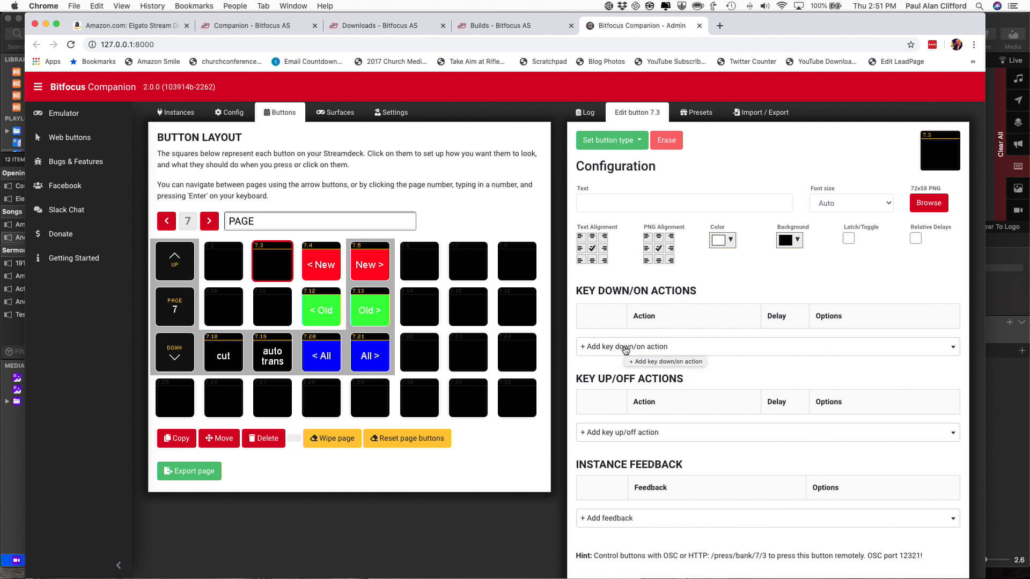
{"action": "mouse_move", "coordinate": [610, 432]}
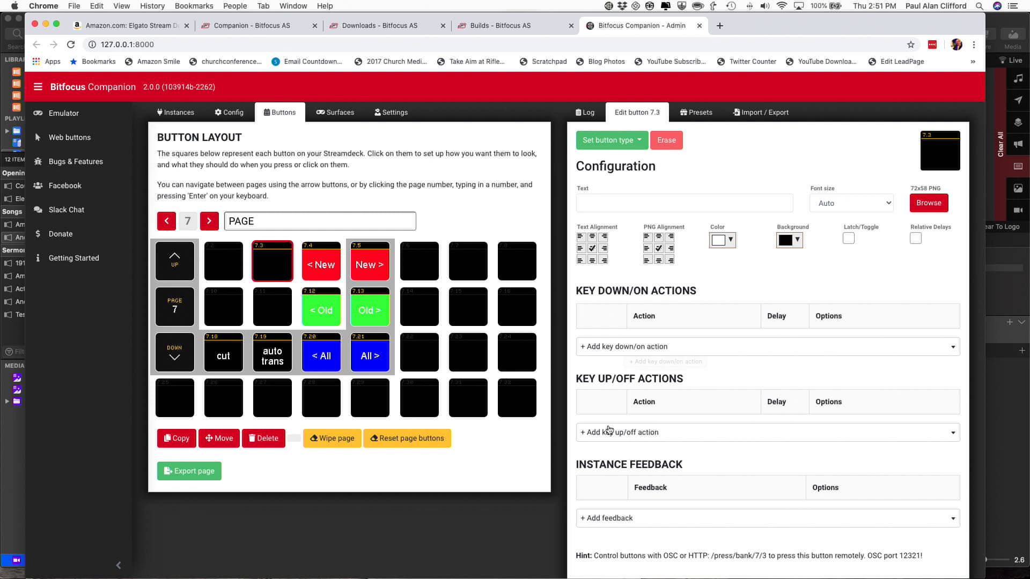
{"action": "mouse_move", "coordinate": [612, 432]}
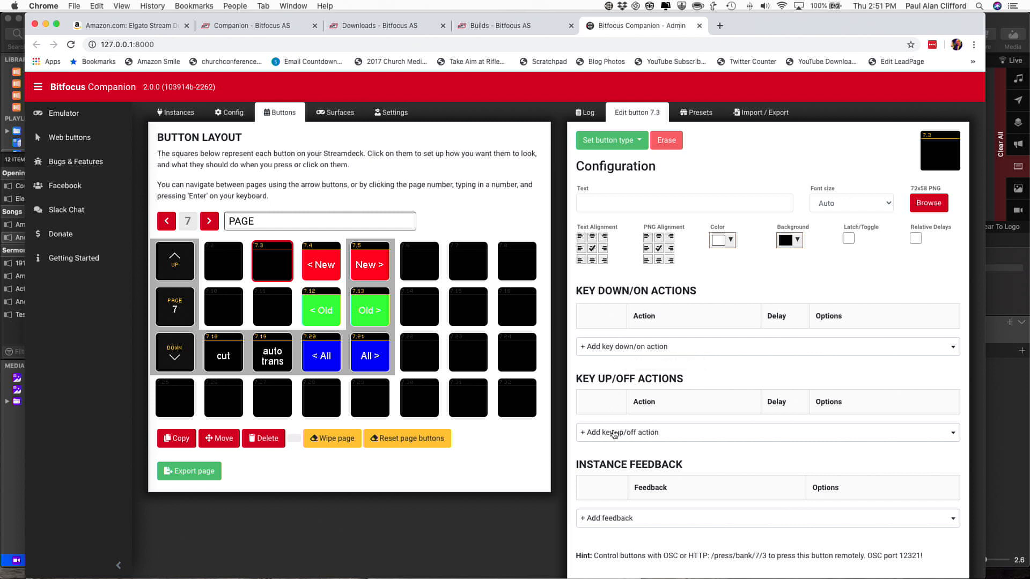
{"action": "mouse_move", "coordinate": [630, 350]}
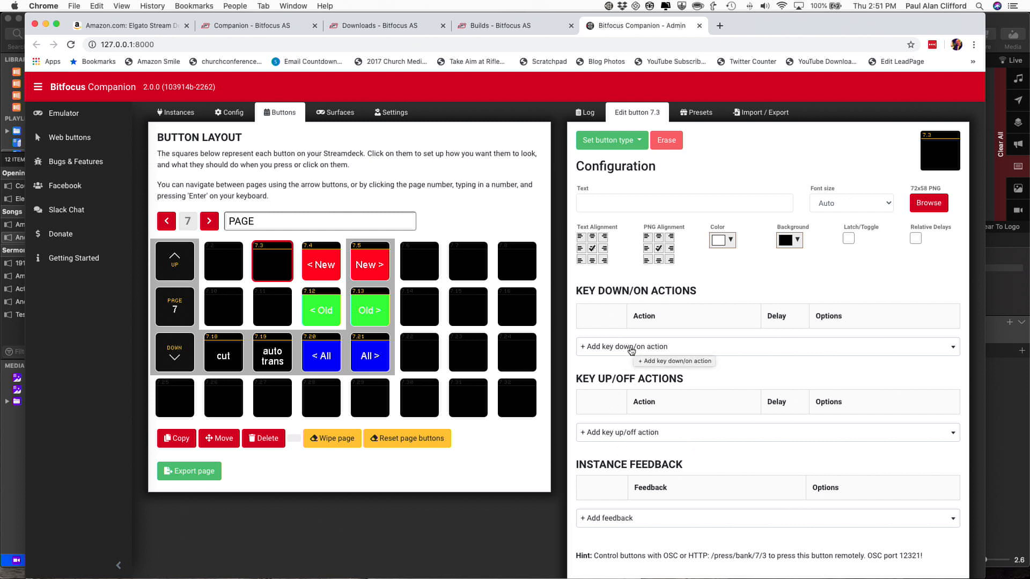
Step: Add propresenter 16": Next Slide as a key-down action, then search "next" again for the 13" one
{"action": "left_click", "coordinate": [762, 346]}
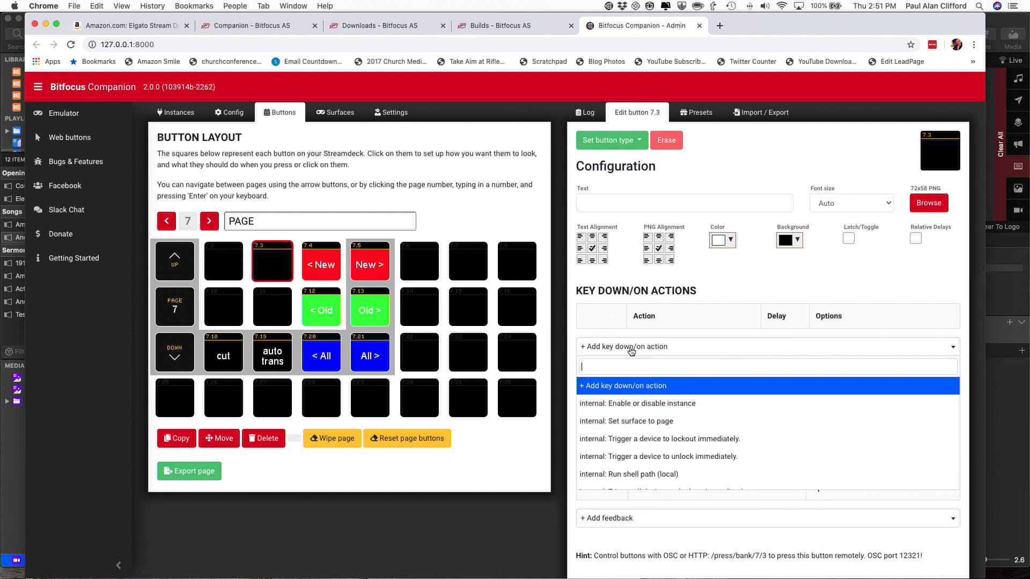
{"action": "type", "text": "next"}
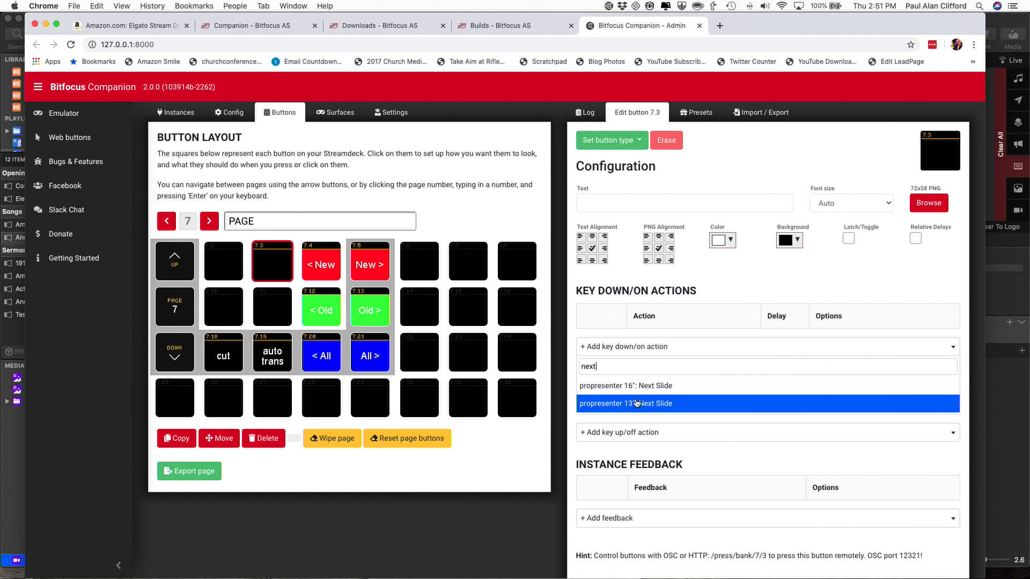
{"action": "mouse_move", "coordinate": [625, 385]}
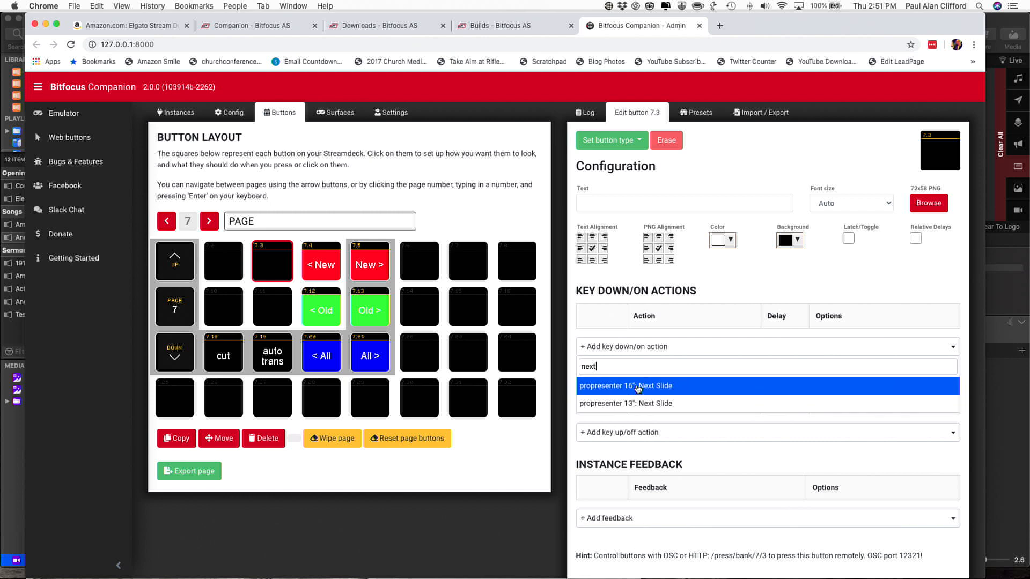
{"action": "left_click", "coordinate": [624, 385]}
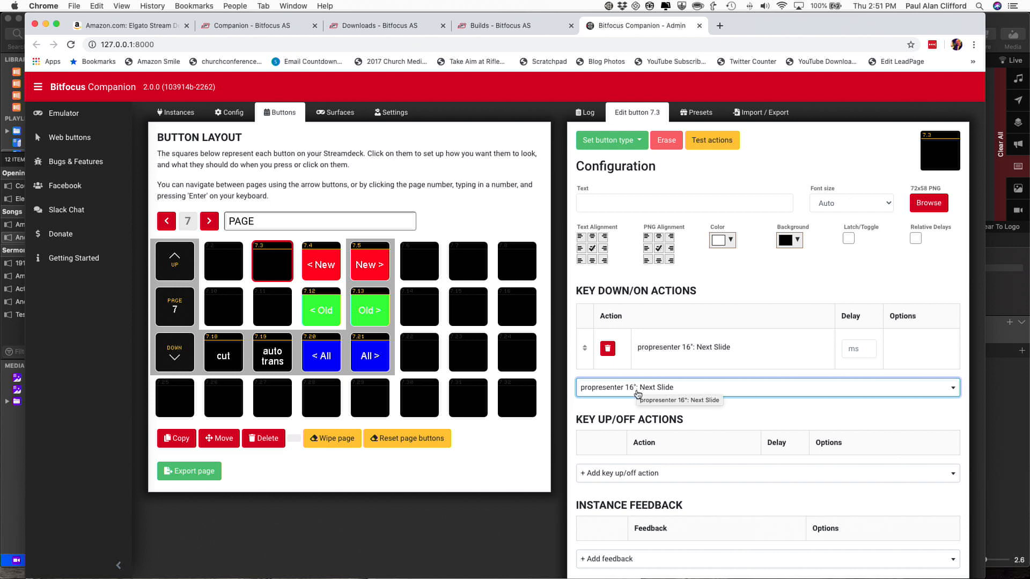
{"action": "left_click", "coordinate": [765, 387]}
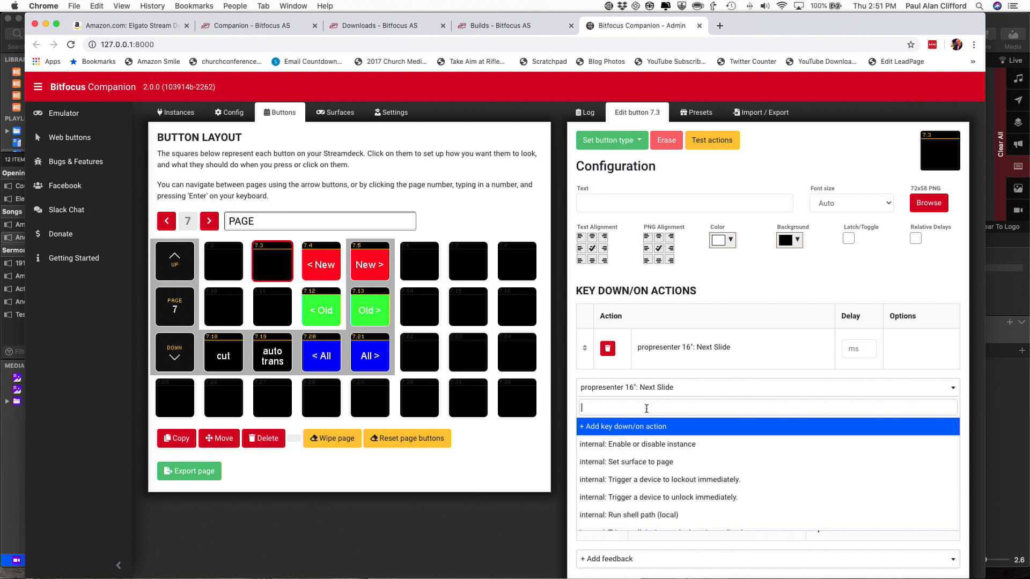
{"action": "type", "text": "next"}
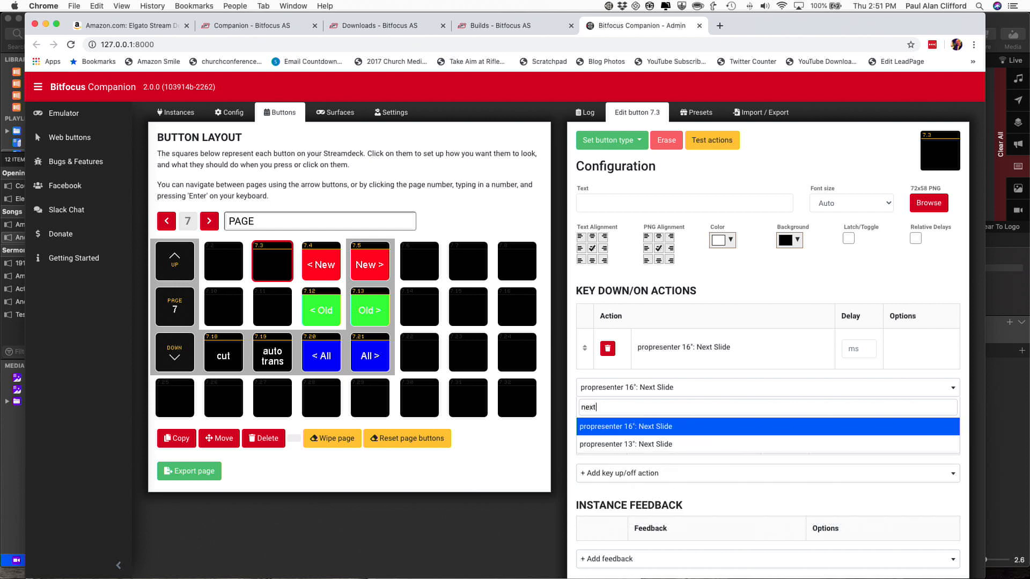
{"action": "mouse_move", "coordinate": [654, 444]}
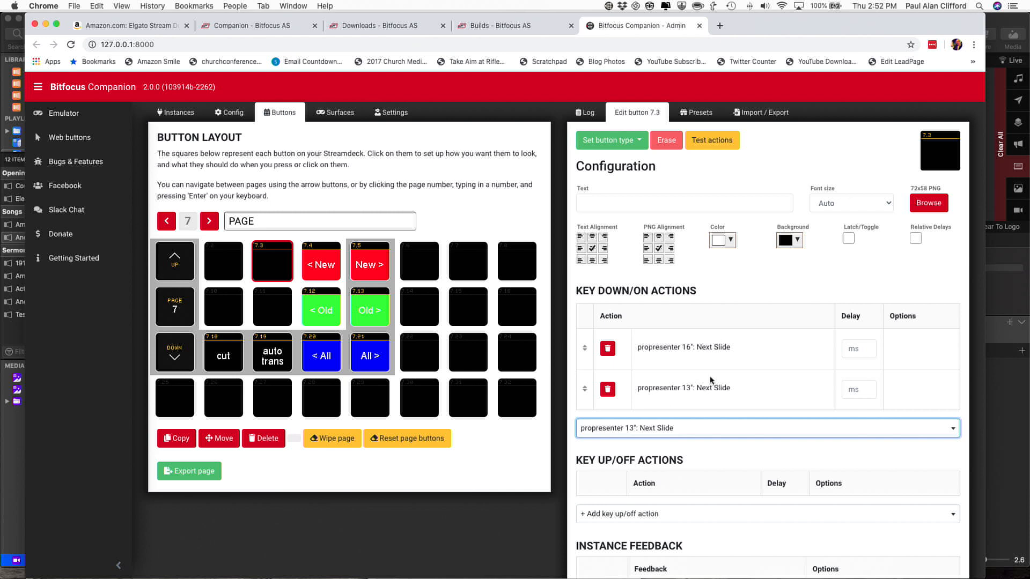
{"action": "mouse_move", "coordinate": [702, 388]}
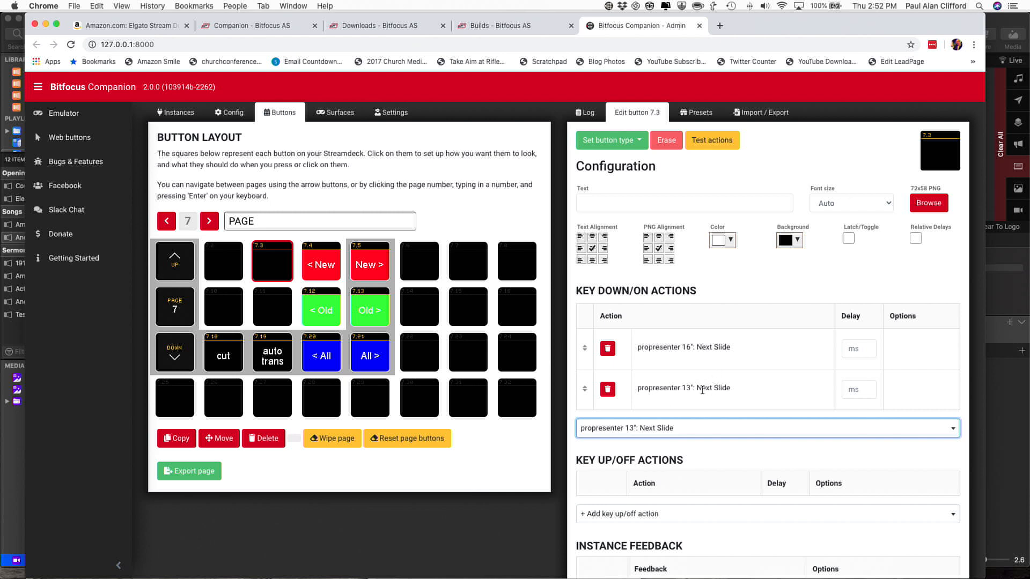
{"action": "mouse_move", "coordinate": [702, 383]}
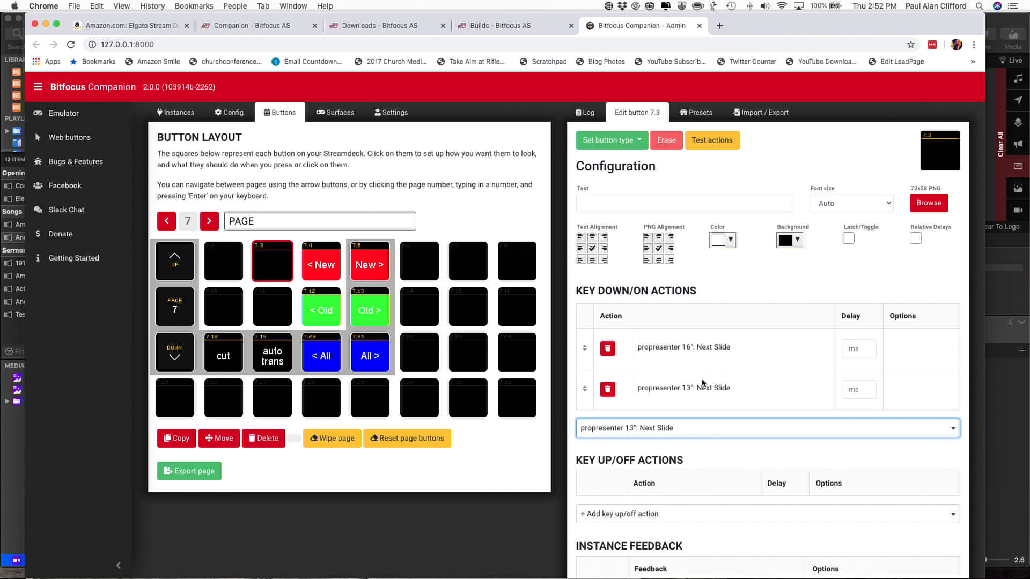
{"action": "mouse_move", "coordinate": [701, 382]}
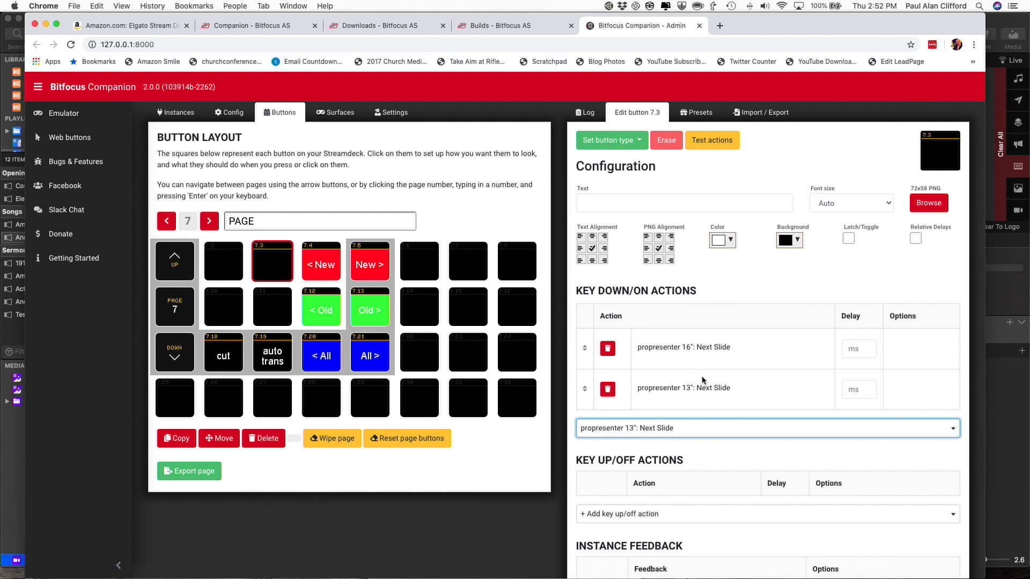
Step: Set button 7.3's label text to "next all"
{"action": "left_click", "coordinate": [683, 203]}
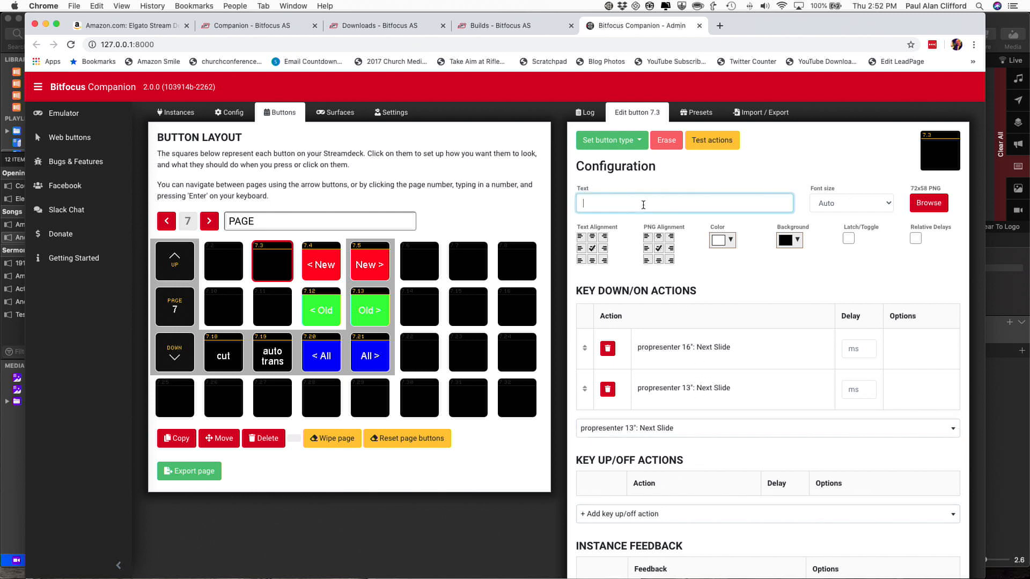
{"action": "type", "text": "next"}
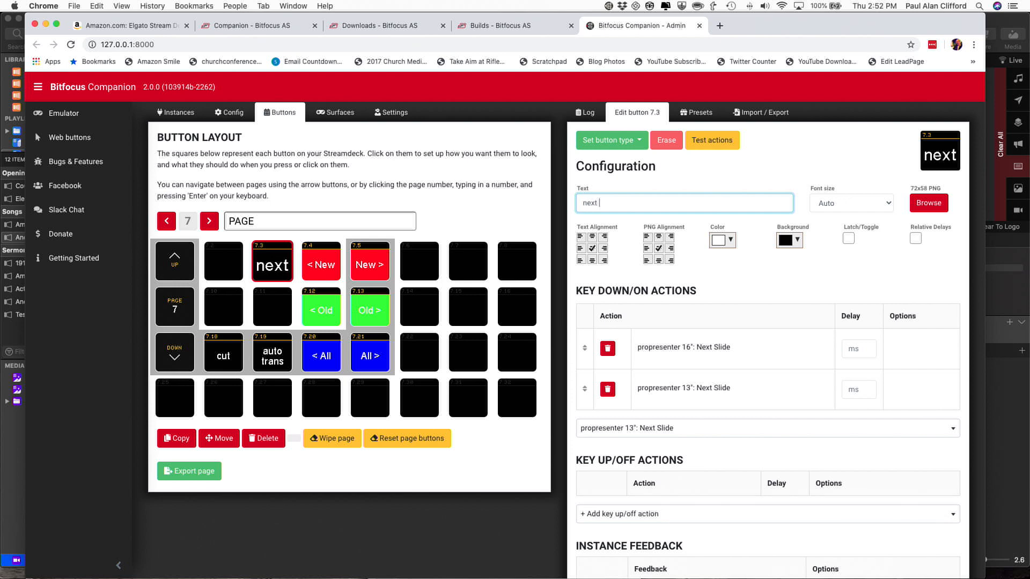
{"action": "type", "text": "all"}
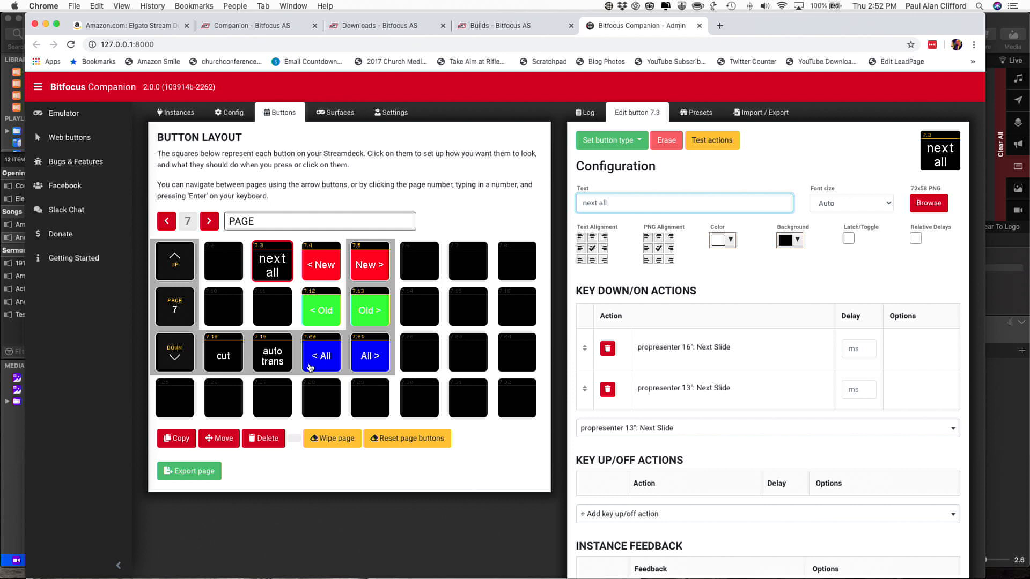
{"action": "mouse_move", "coordinate": [321, 341]}
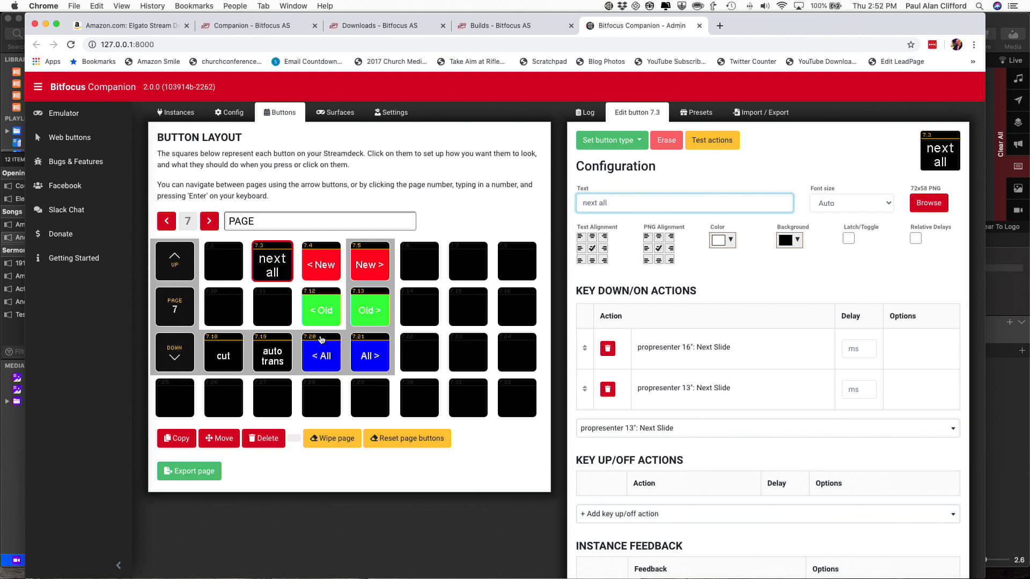
{"action": "mouse_move", "coordinate": [321, 264]}
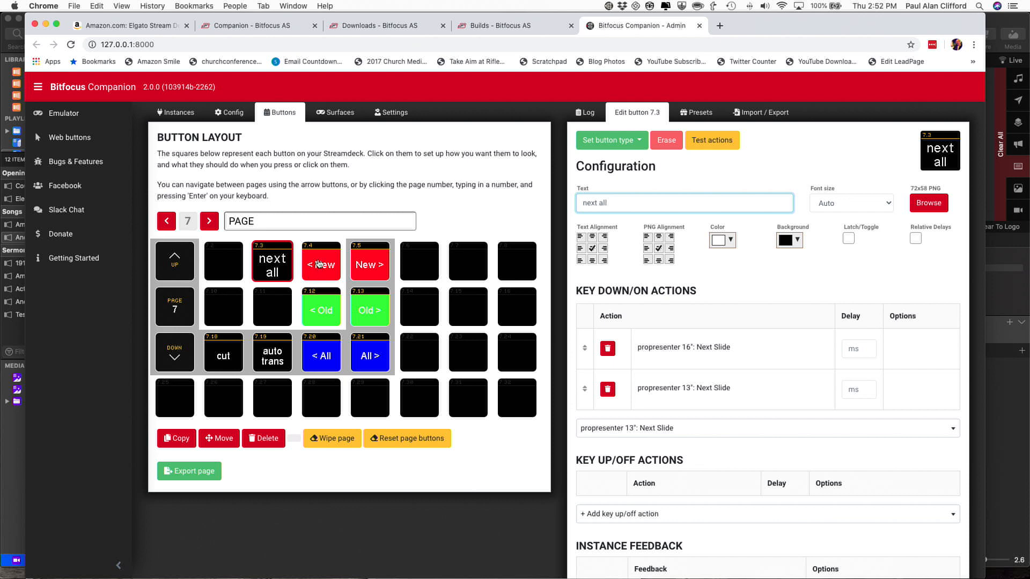
{"action": "mouse_move", "coordinate": [358, 265]}
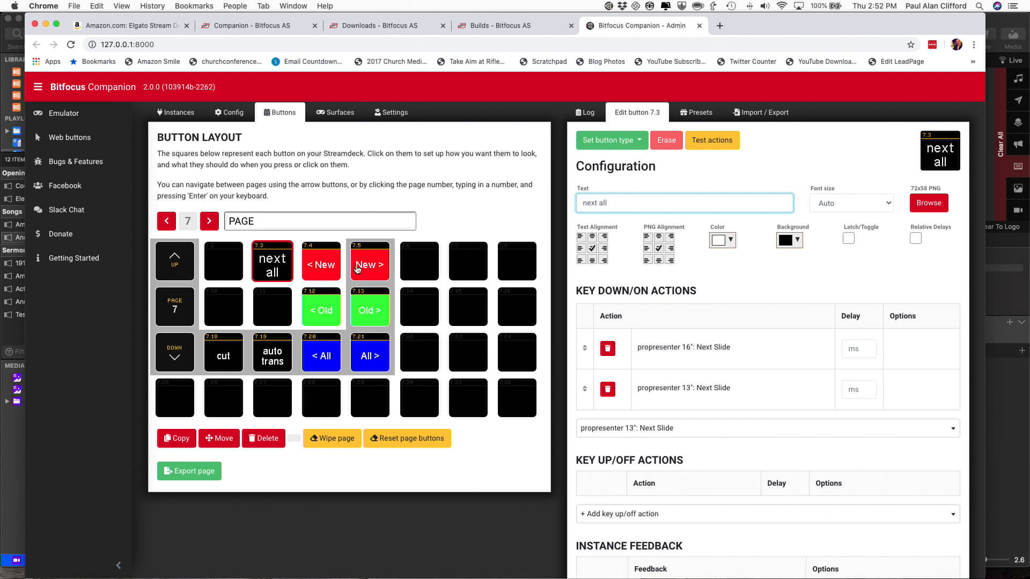
{"action": "mouse_move", "coordinate": [316, 270]}
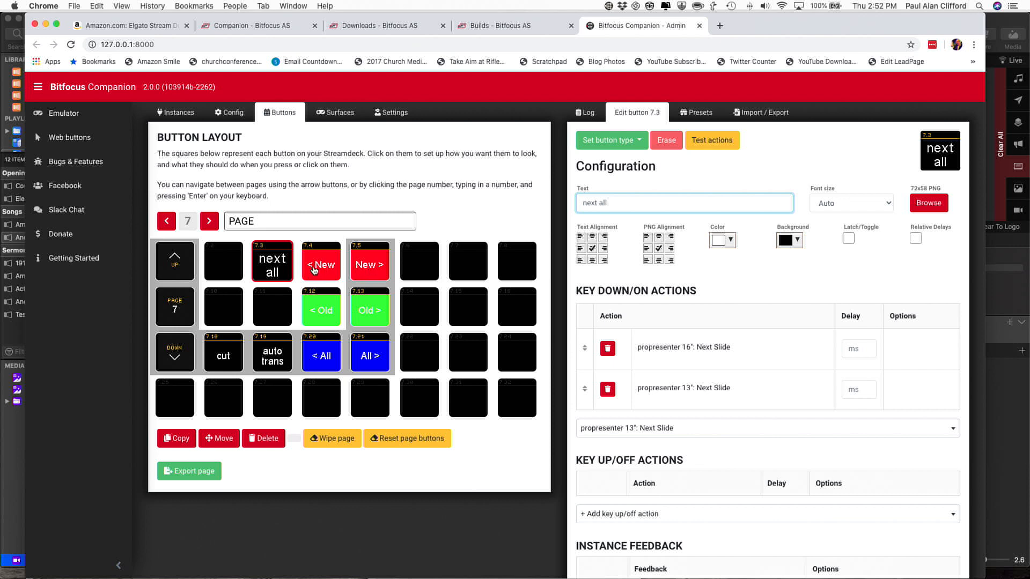
{"action": "mouse_move", "coordinate": [358, 269]}
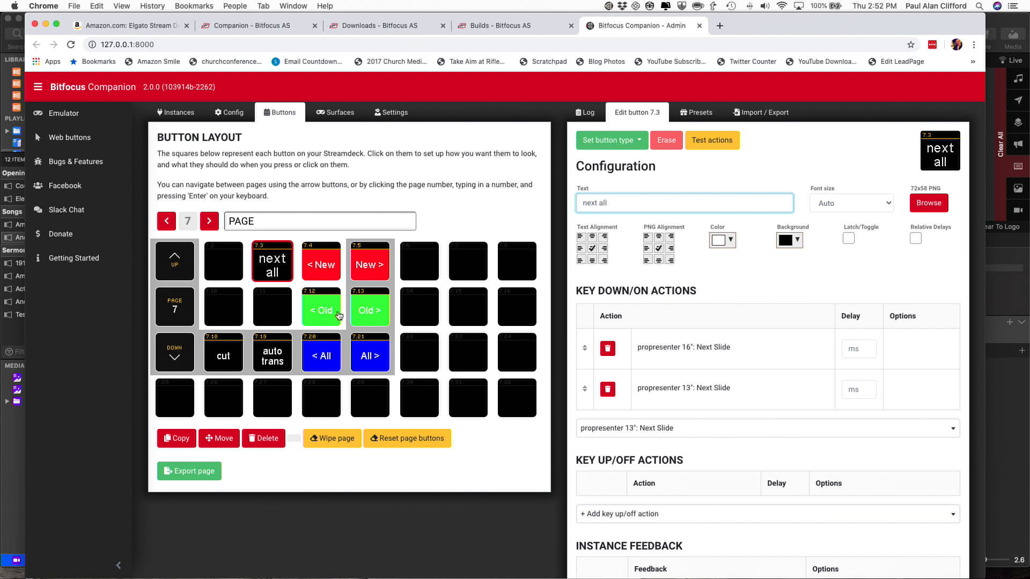
{"action": "mouse_move", "coordinate": [321, 268]}
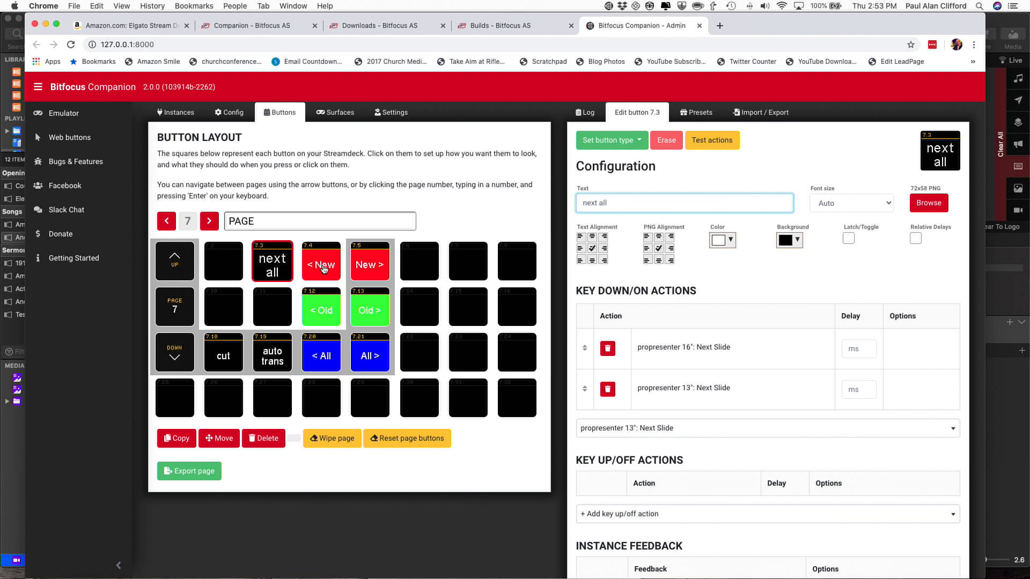
{"action": "mouse_move", "coordinate": [281, 318]}
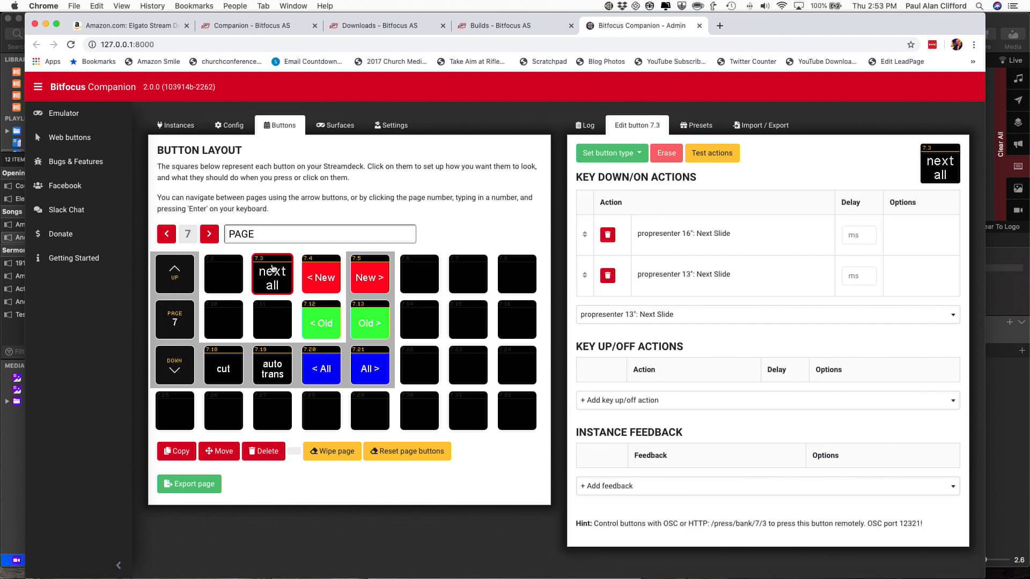
Step: Delete button 7.3 and confirm clearing its style and actions
{"action": "left_click", "coordinate": [263, 452]}
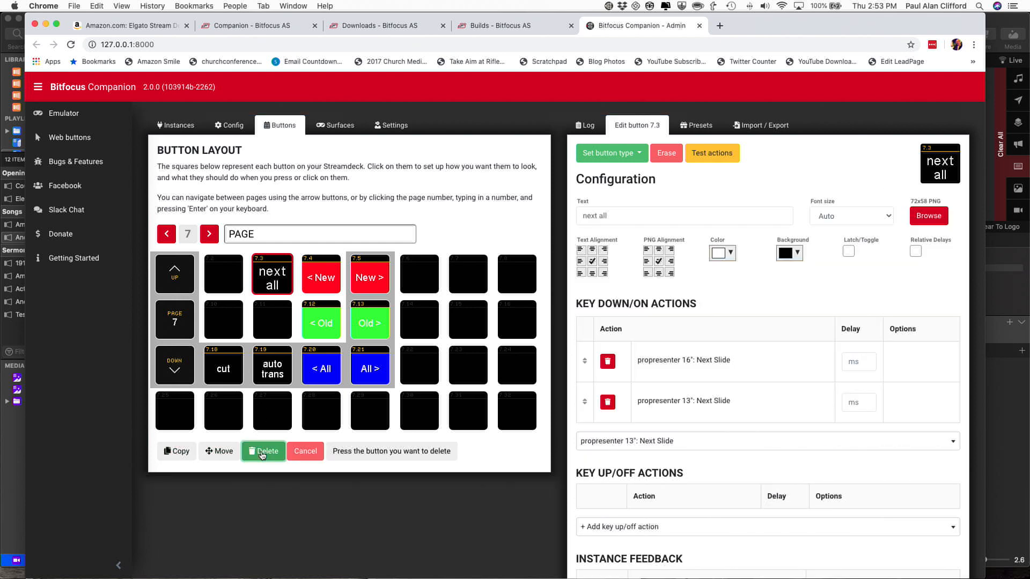
{"action": "mouse_move", "coordinate": [264, 451]}
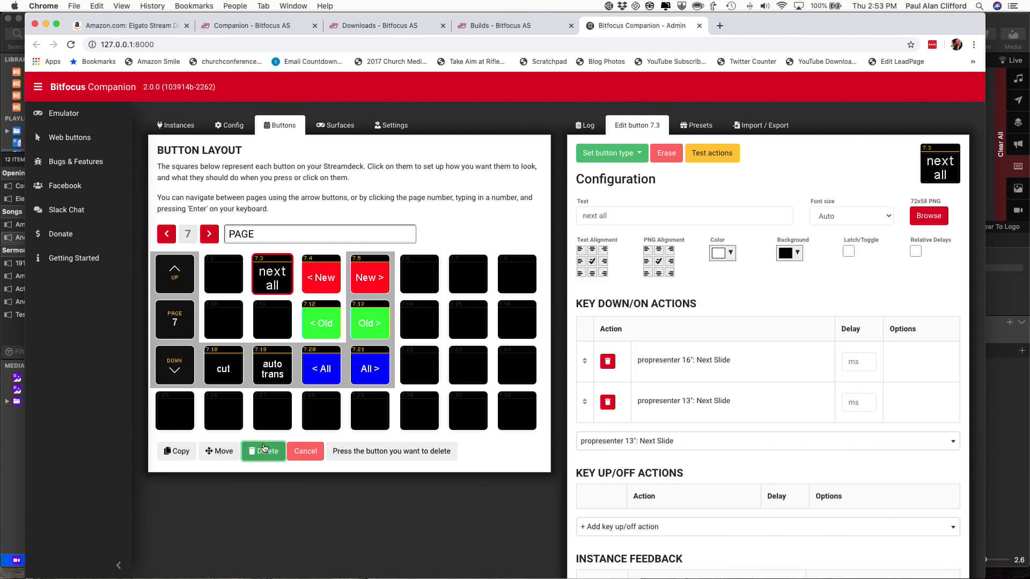
{"action": "left_click", "coordinate": [263, 452]}
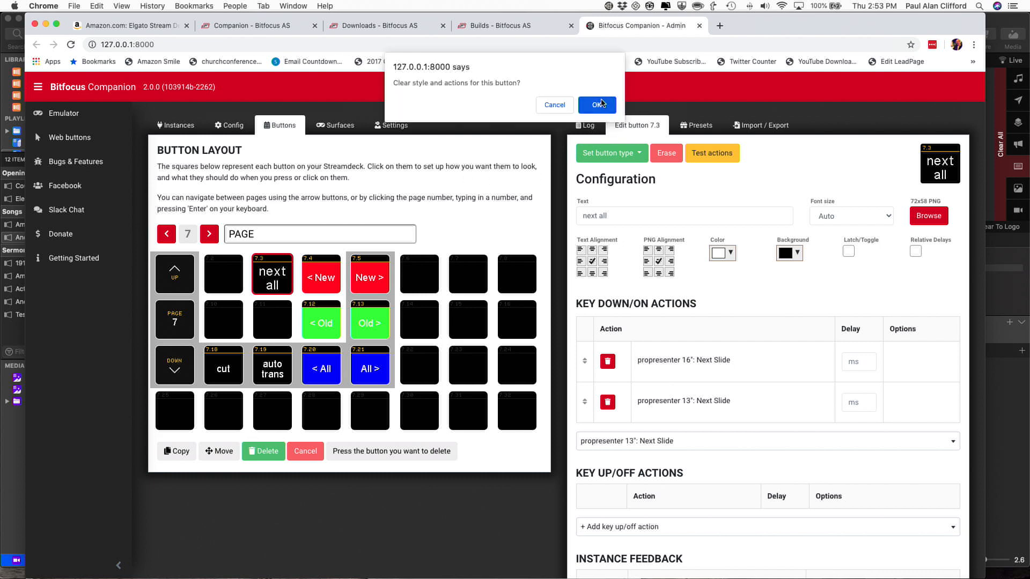
{"action": "left_click", "coordinate": [596, 105]}
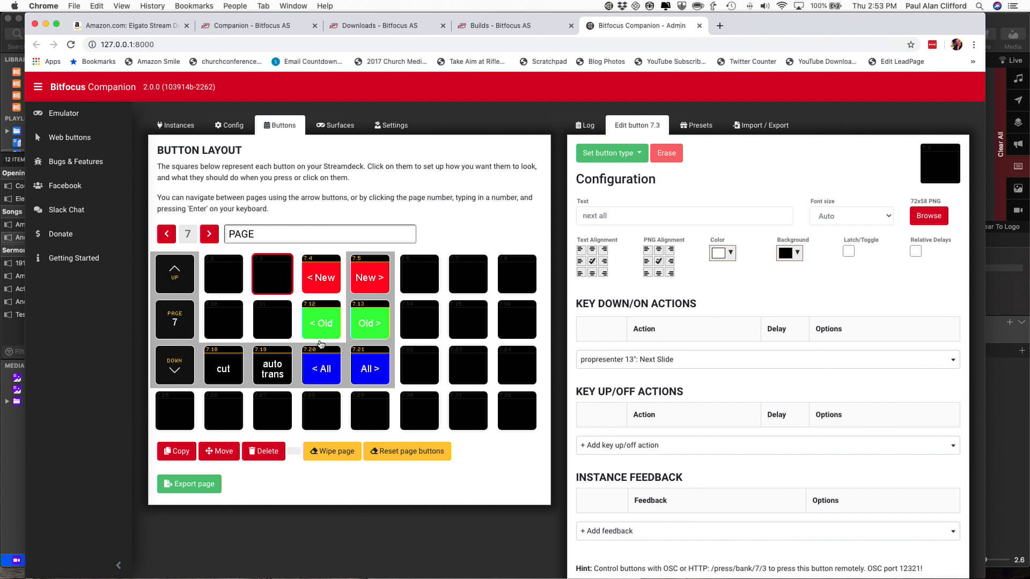
{"action": "mouse_move", "coordinate": [46, 446]}
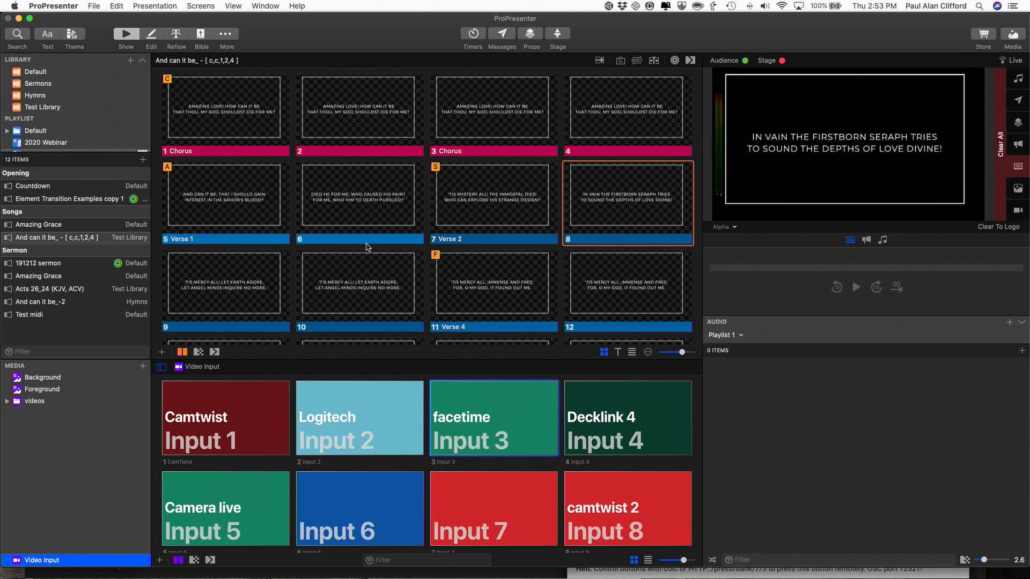
{"action": "mouse_move", "coordinate": [423, 223]}
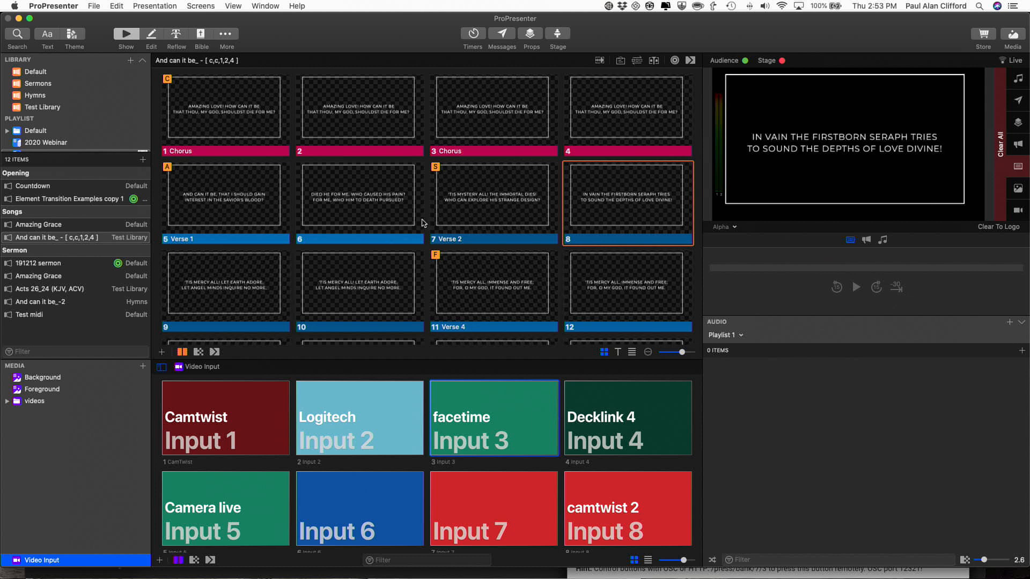
{"action": "mouse_move", "coordinate": [443, 223]}
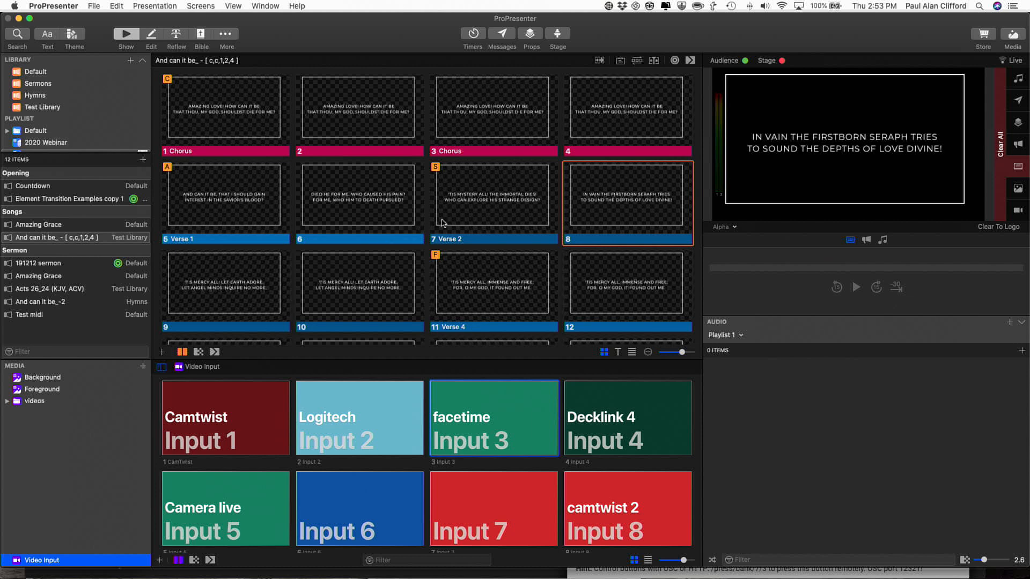
{"action": "mouse_move", "coordinate": [267, 358]}
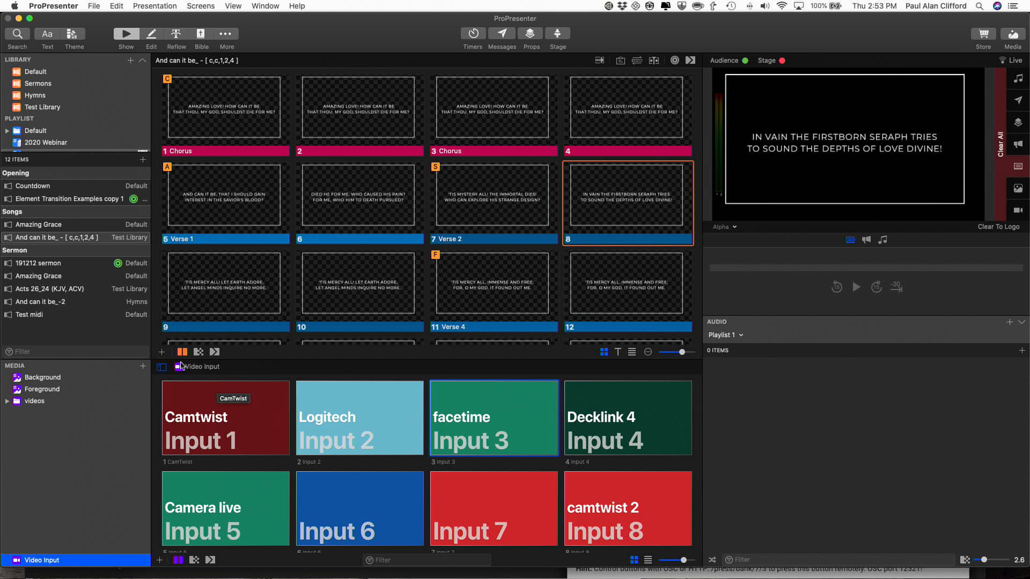
Step: Select the Background media bin and put imageSample1 behind the live lyrics
{"action": "left_click", "coordinate": [42, 377]}
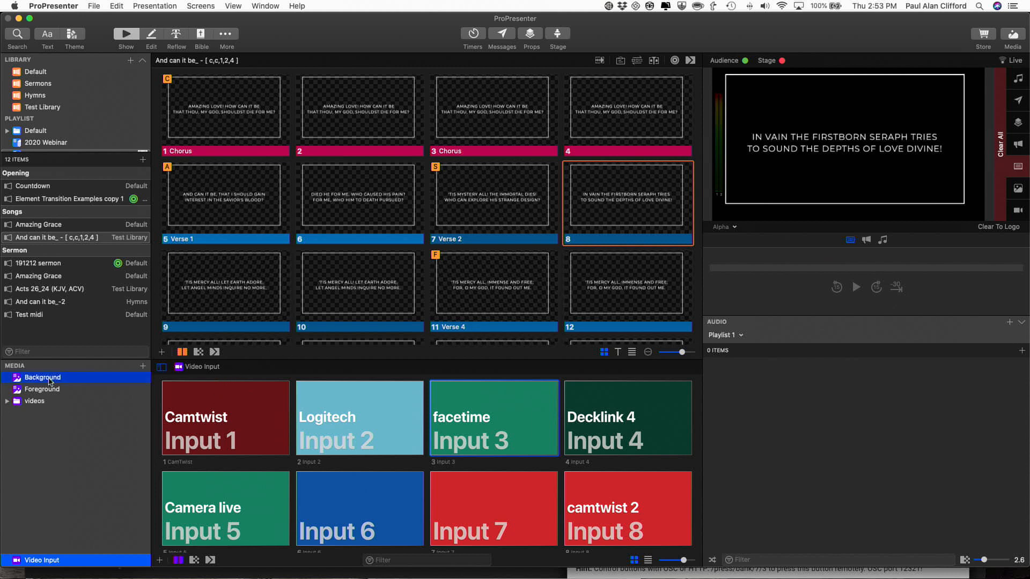
{"action": "left_click", "coordinate": [42, 377]}
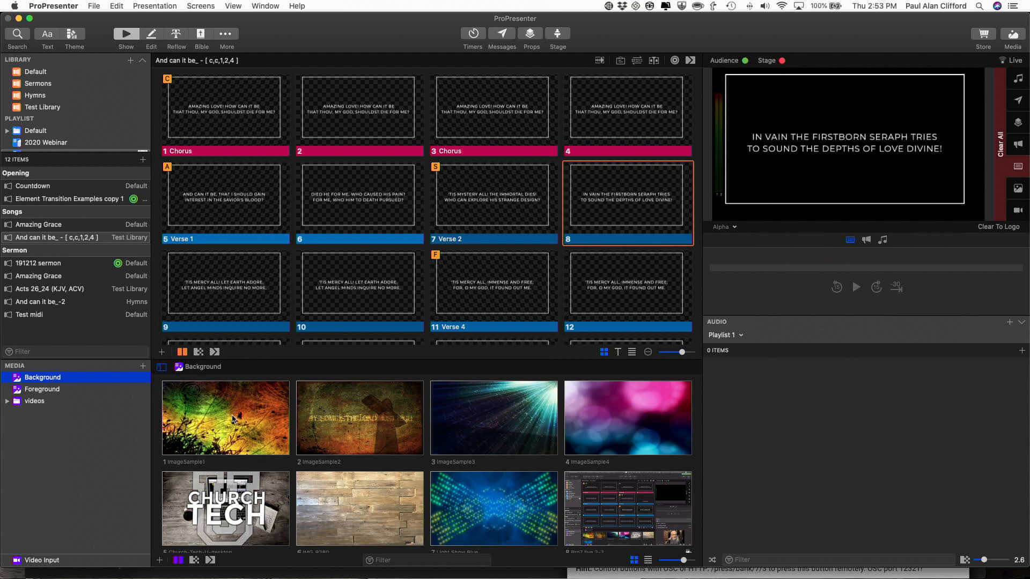
{"action": "left_click", "coordinate": [225, 418]}
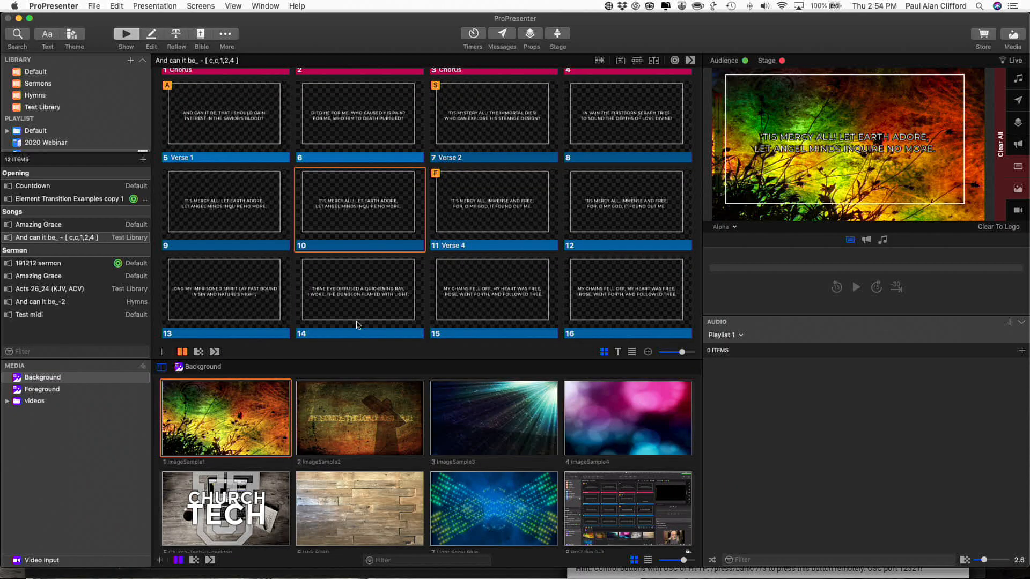
{"action": "mouse_move", "coordinate": [458, 256]}
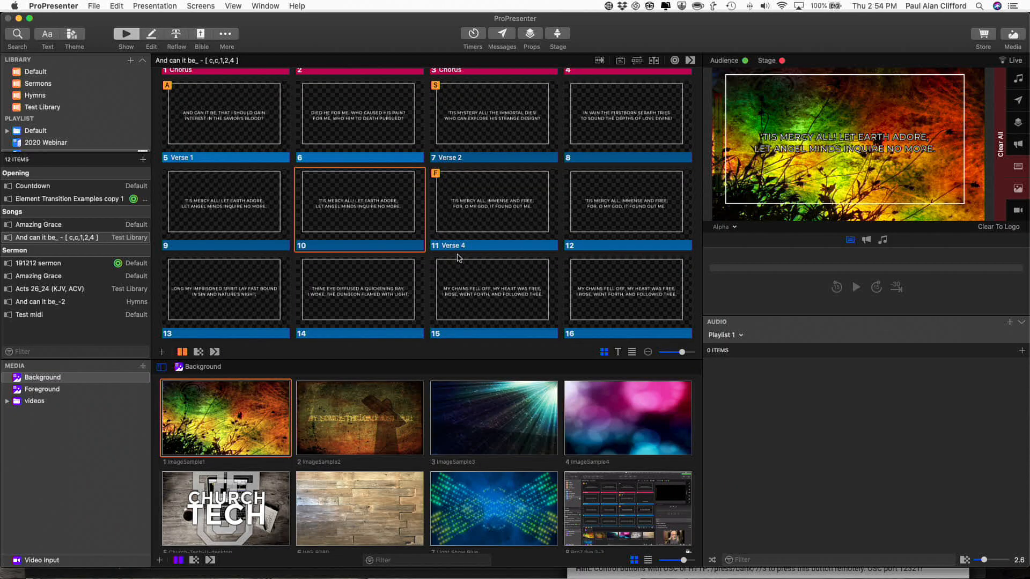
{"action": "mouse_move", "coordinate": [478, 219]}
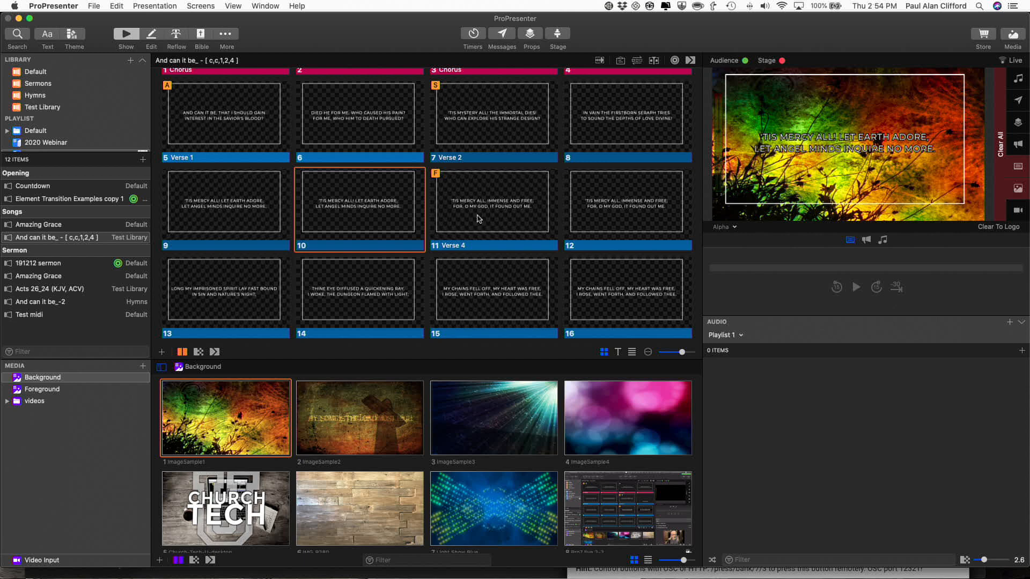
{"action": "mouse_move", "coordinate": [489, 207]}
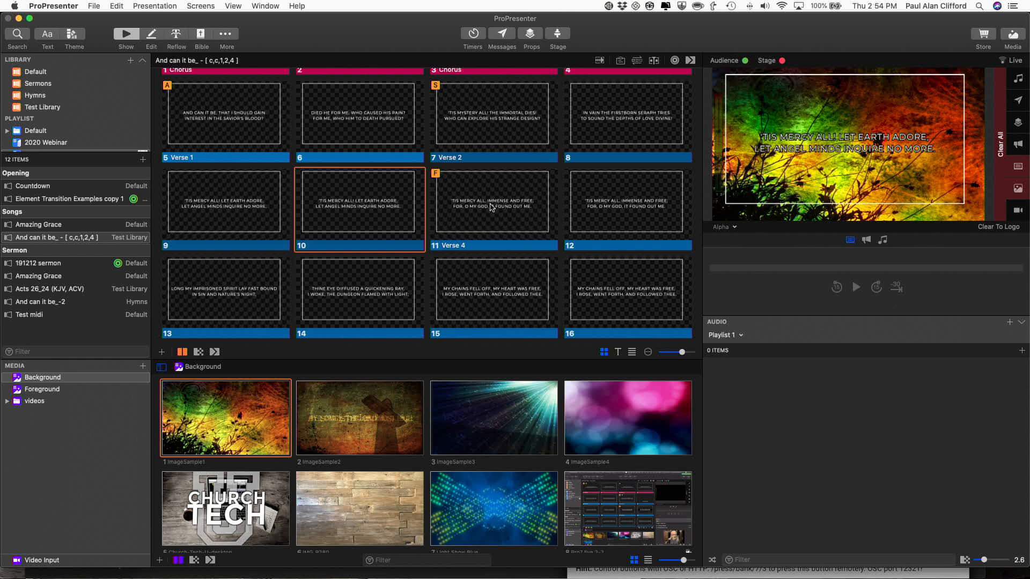
{"action": "mouse_move", "coordinate": [490, 219]}
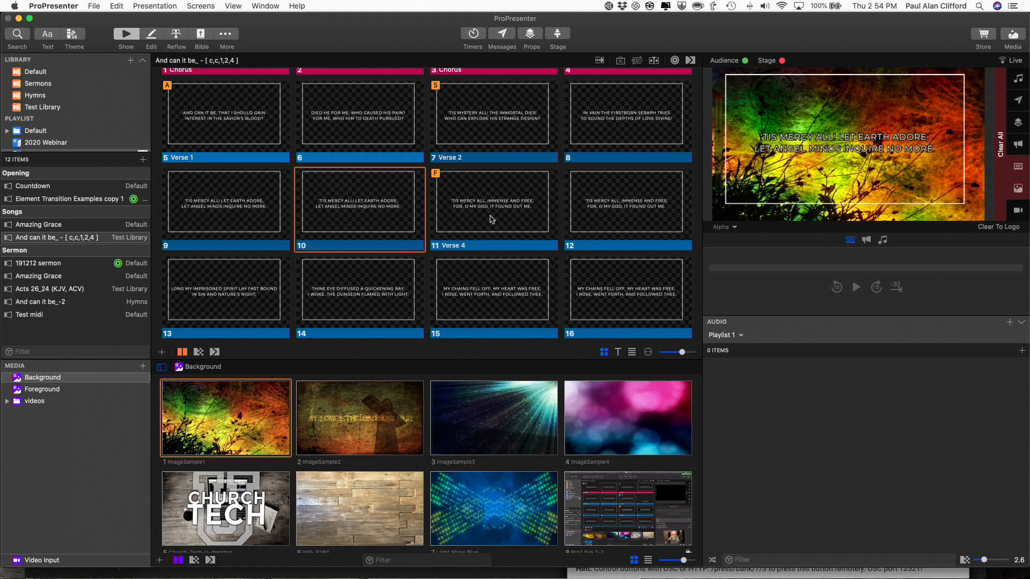
{"action": "mouse_move", "coordinate": [489, 234]}
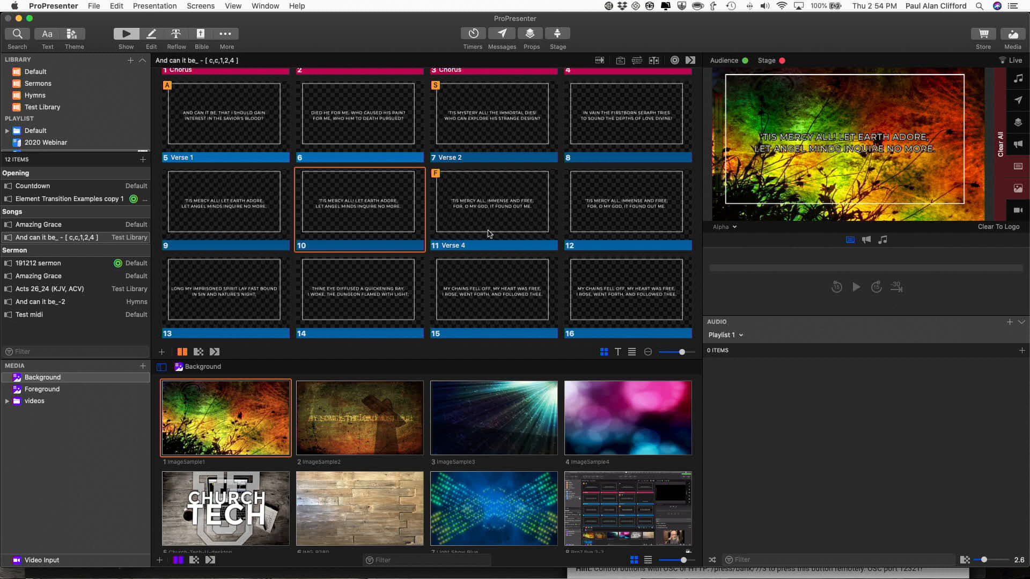
{"action": "mouse_move", "coordinate": [488, 233]}
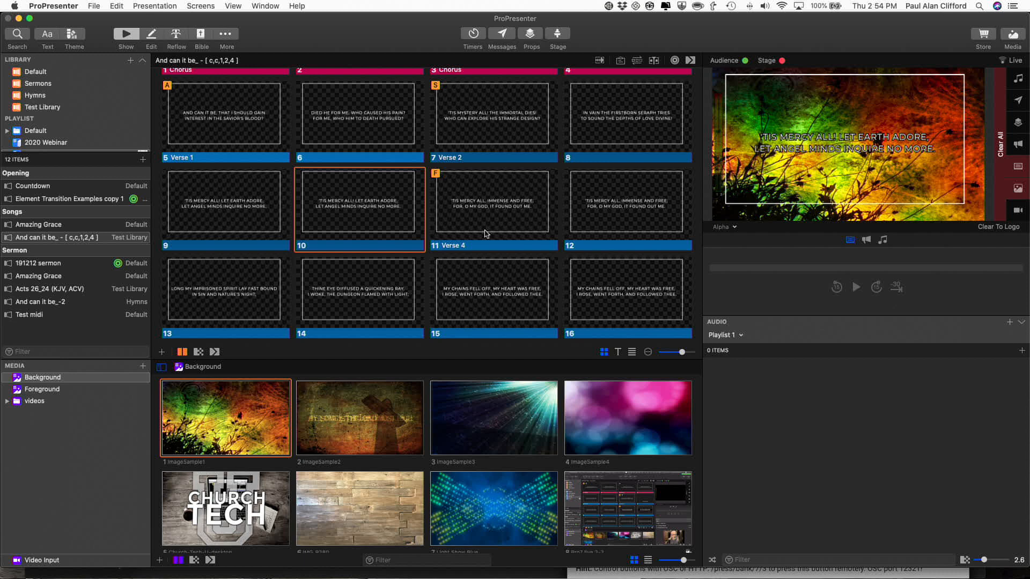
{"action": "mouse_move", "coordinate": [514, 221]}
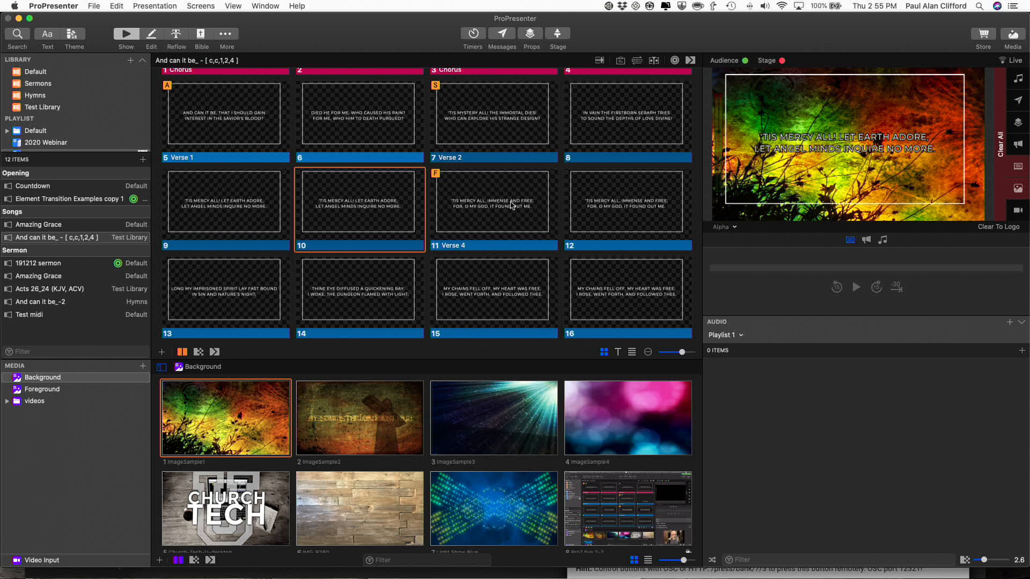
{"action": "mouse_move", "coordinate": [517, 207]}
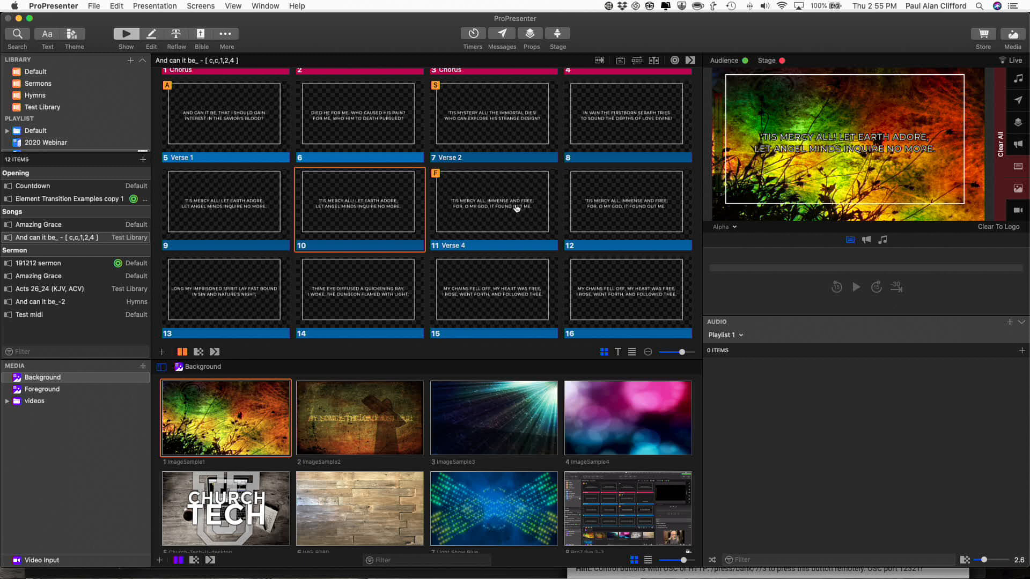
{"action": "mouse_move", "coordinate": [514, 206]}
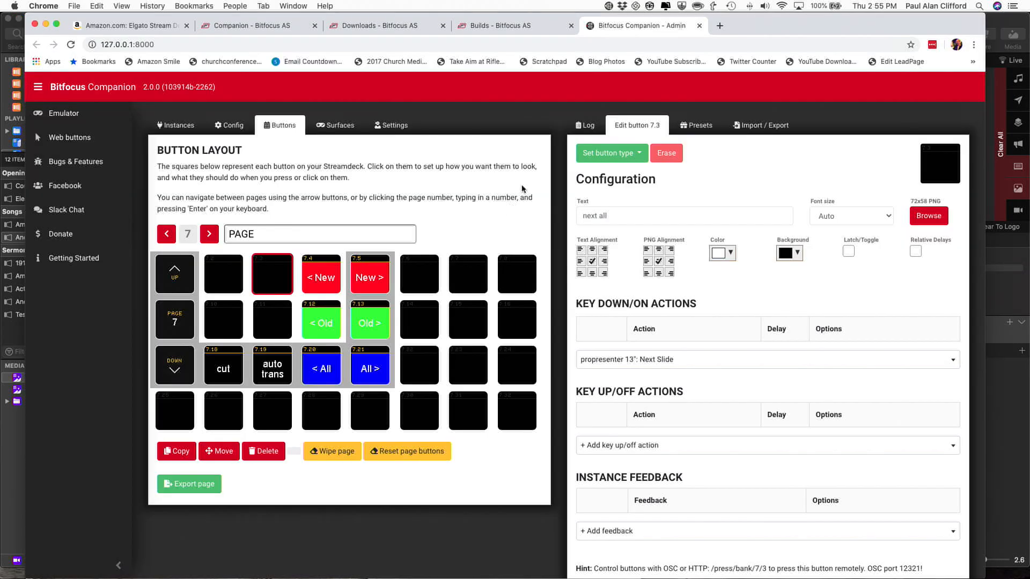
{"action": "mouse_move", "coordinate": [68, 138]}
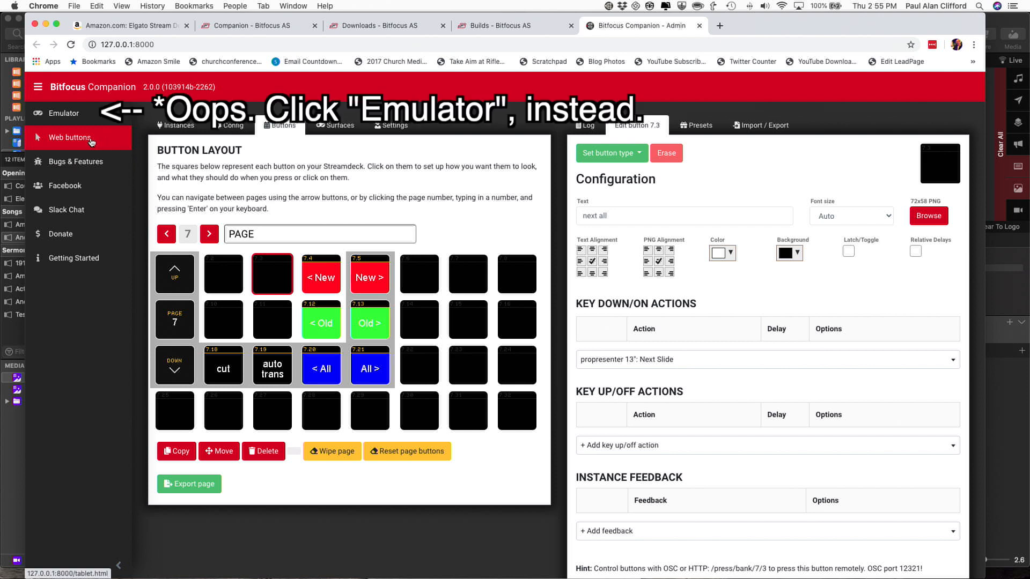
Step: Show page 7's web buttons (New, Old, All, cut, auto trans) in the emulator
{"action": "left_click", "coordinate": [65, 113]}
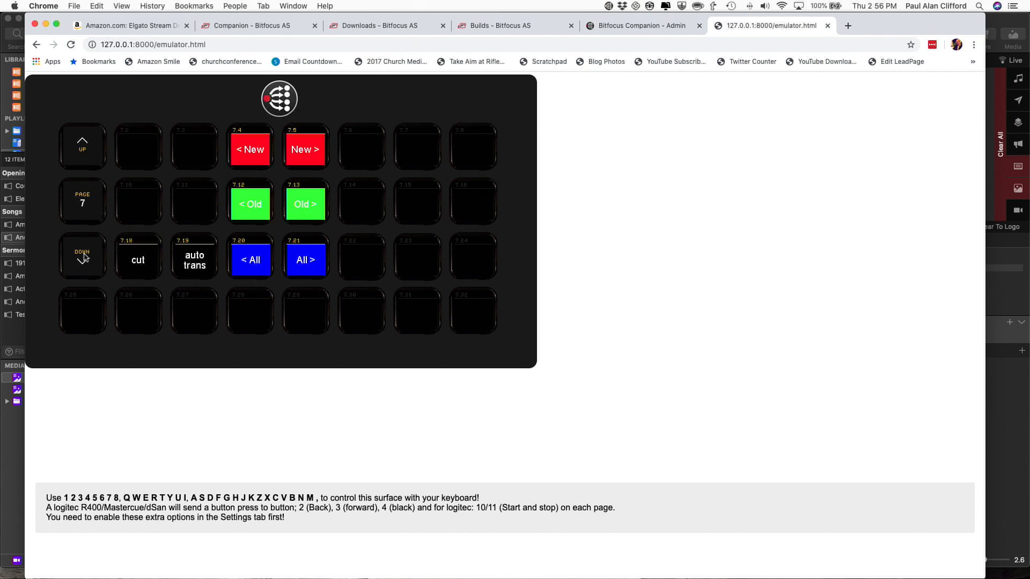
{"action": "mouse_move", "coordinate": [291, 182]}
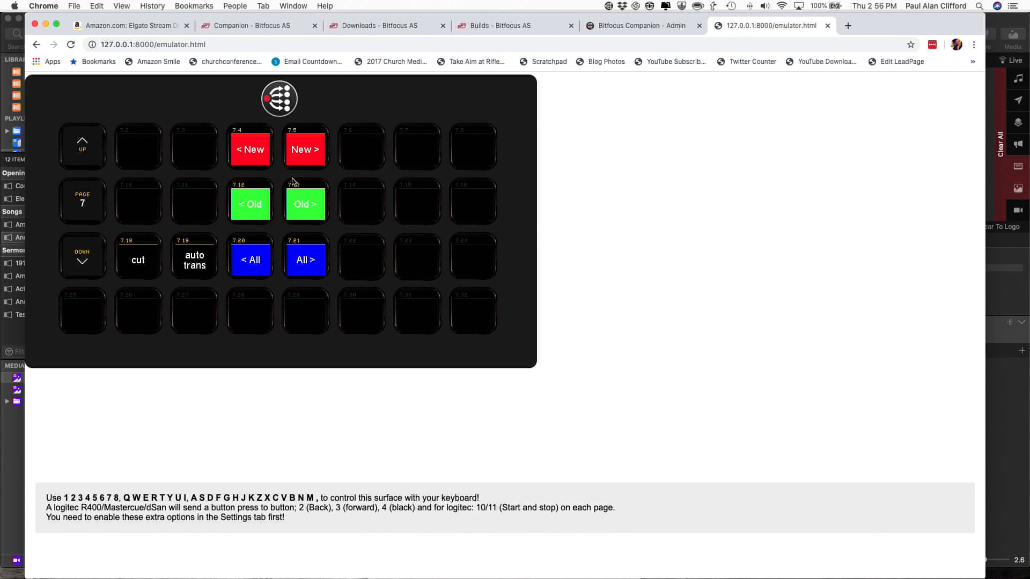
{"action": "mouse_move", "coordinate": [274, 260]}
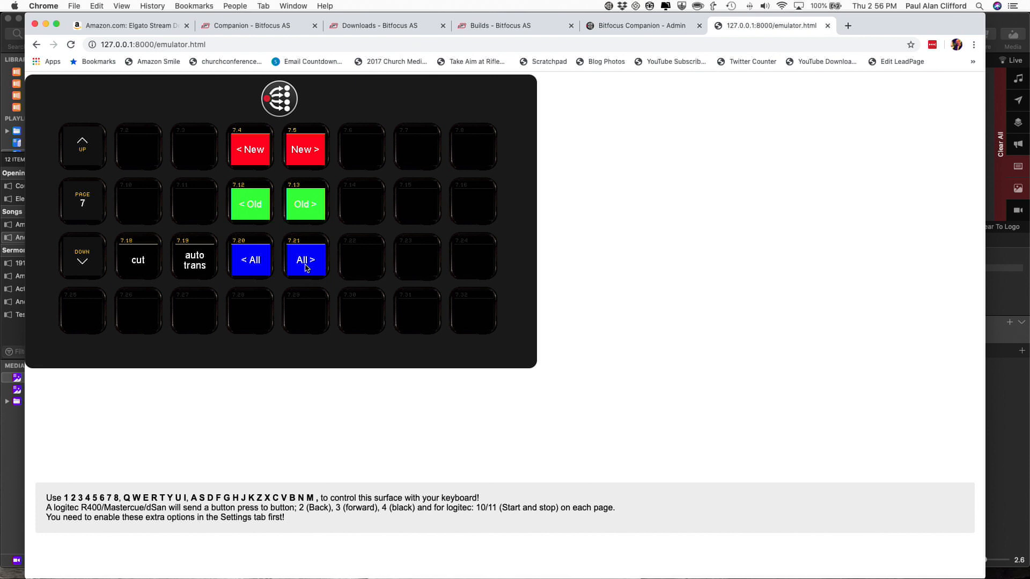
{"action": "mouse_move", "coordinate": [864, 29]}
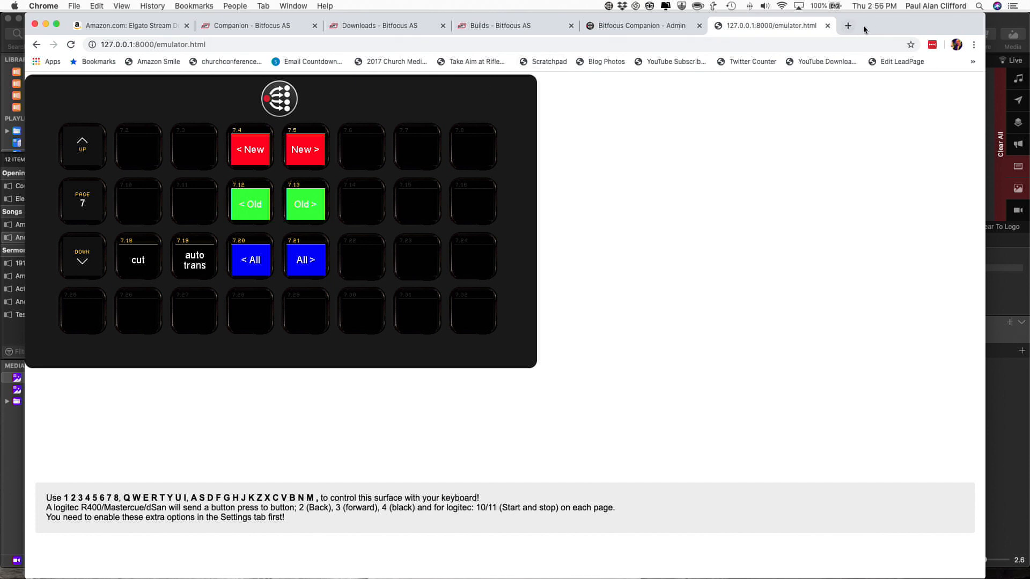
{"action": "mouse_move", "coordinate": [874, 28]}
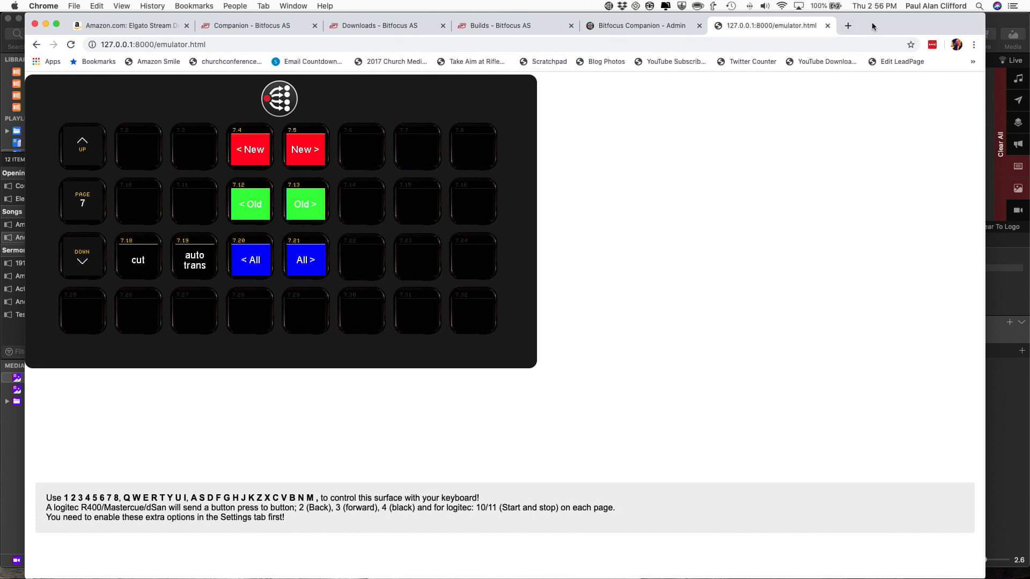